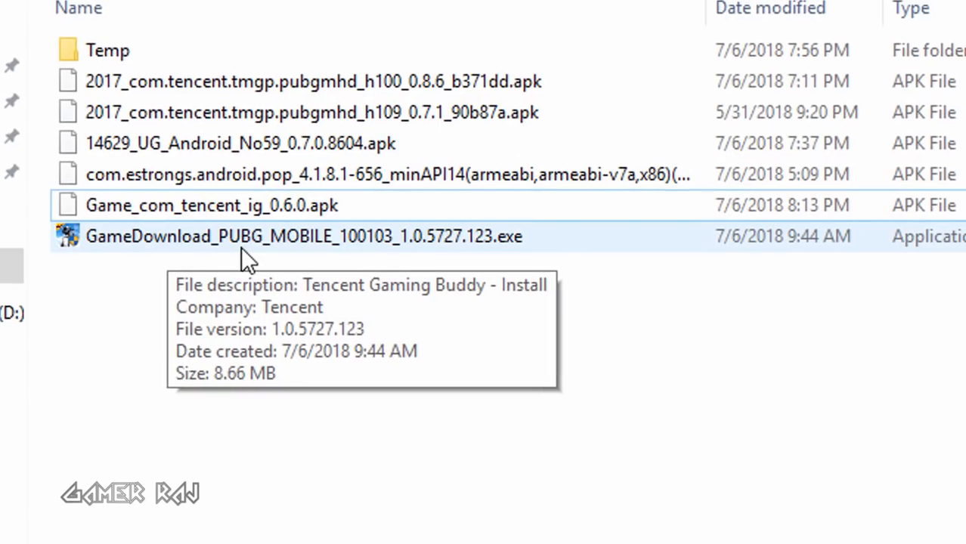
- Run the GameDownload_PUBG_MOBILE installer and install Tencent Gaming Buddy
double_click(304, 235)
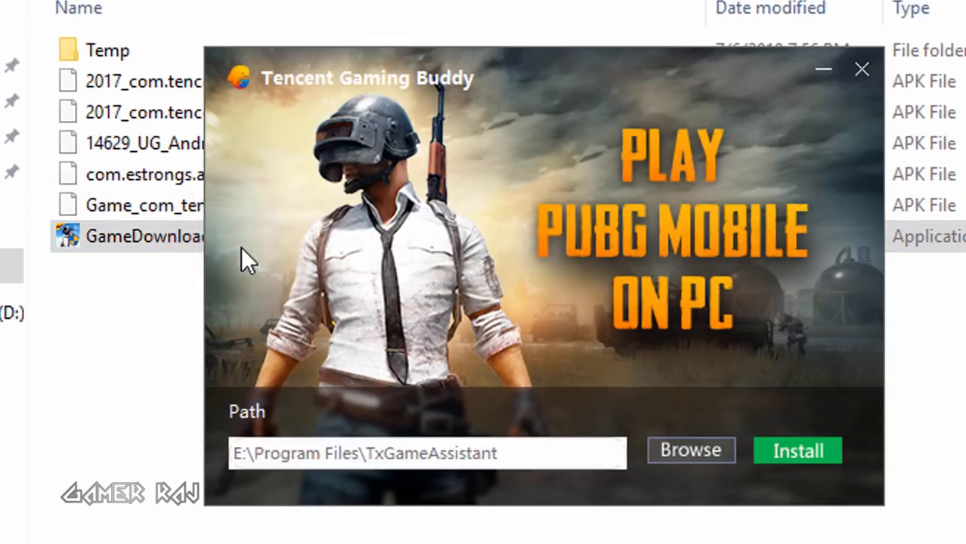
left_click(796, 451)
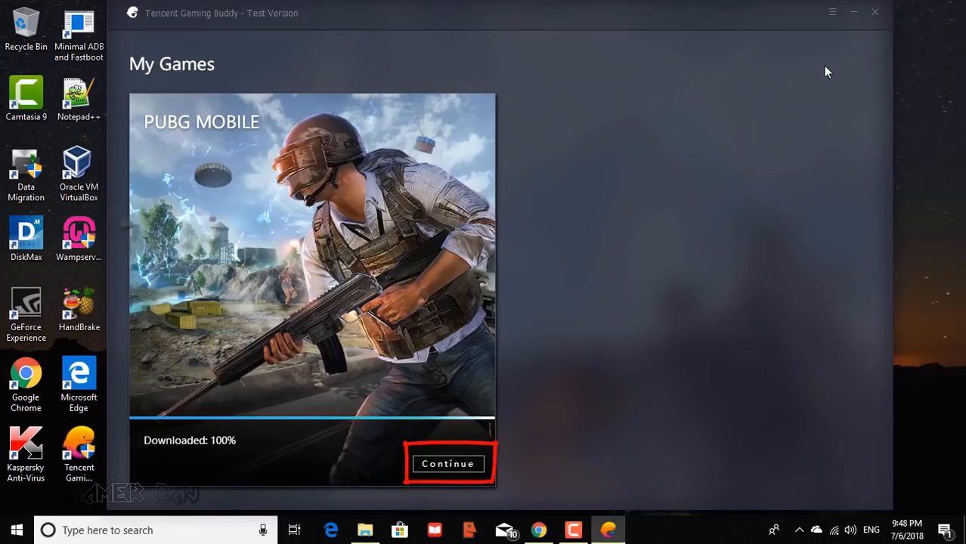
- Switch the emulator's interface language to English in its settings
left_click(448, 464)
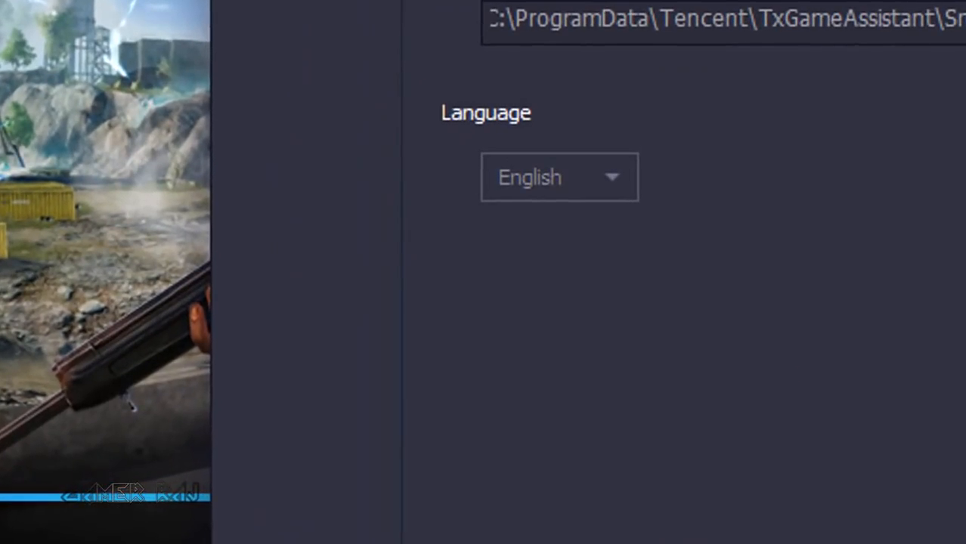
left_click(559, 177)
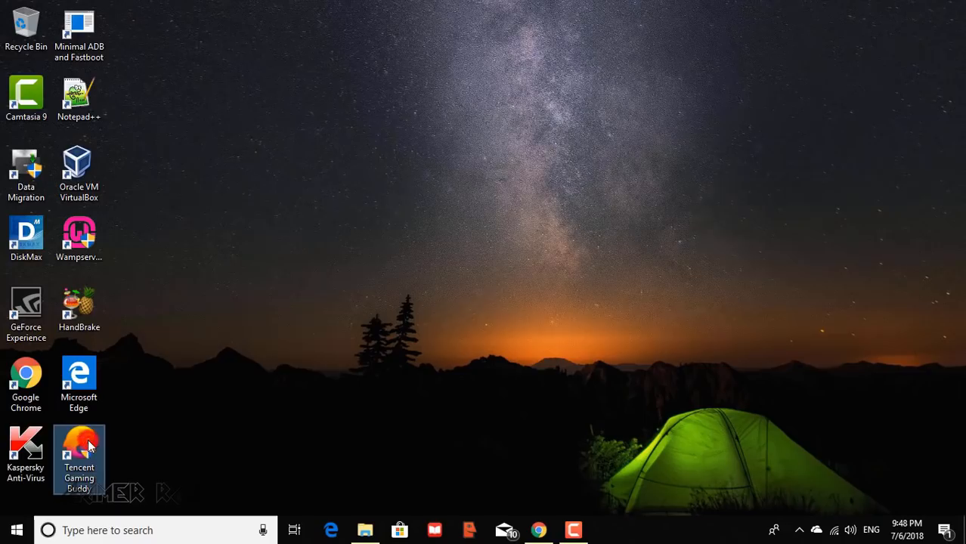
double_click(79, 453)
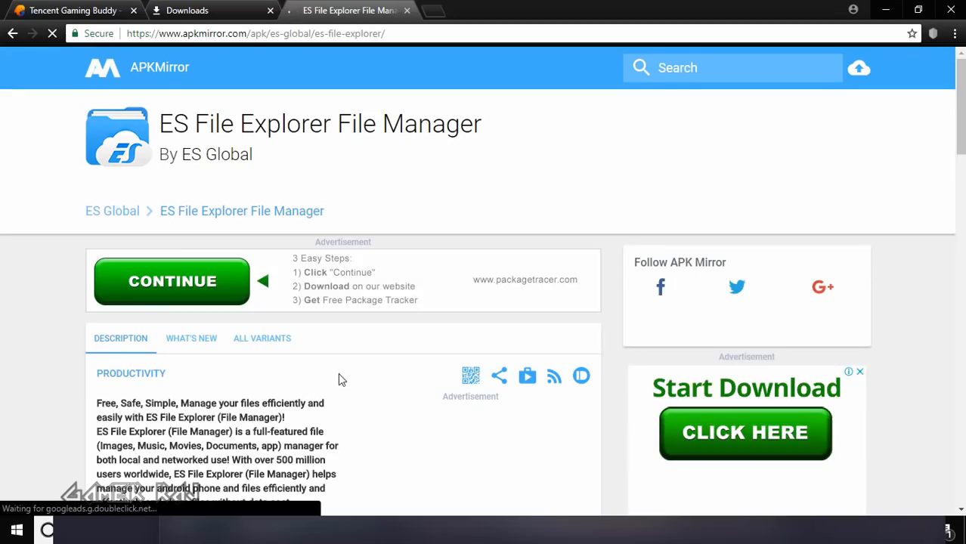
mouse_move(468, 154)
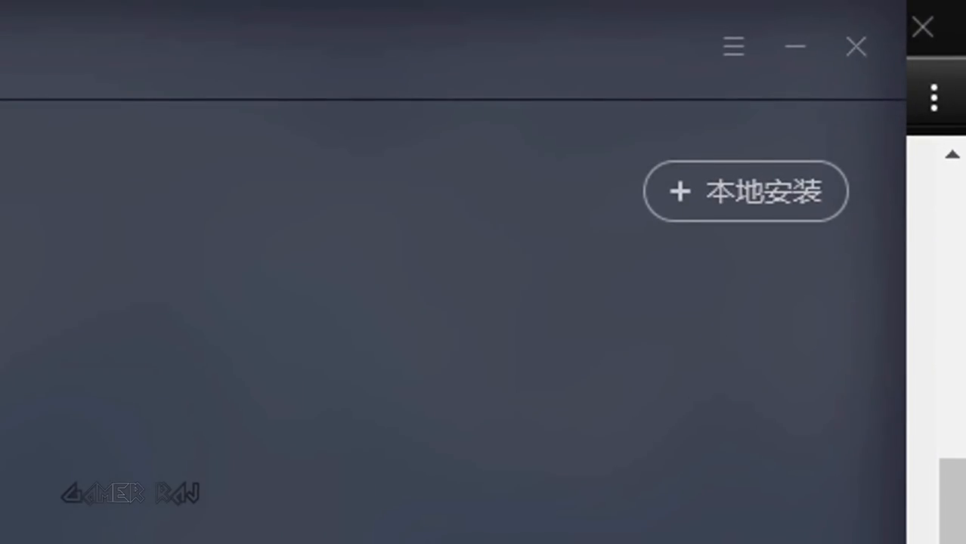
- Continue PUBG MOBILE setup and accept the one-click standard engine installation
left_click(745, 190)
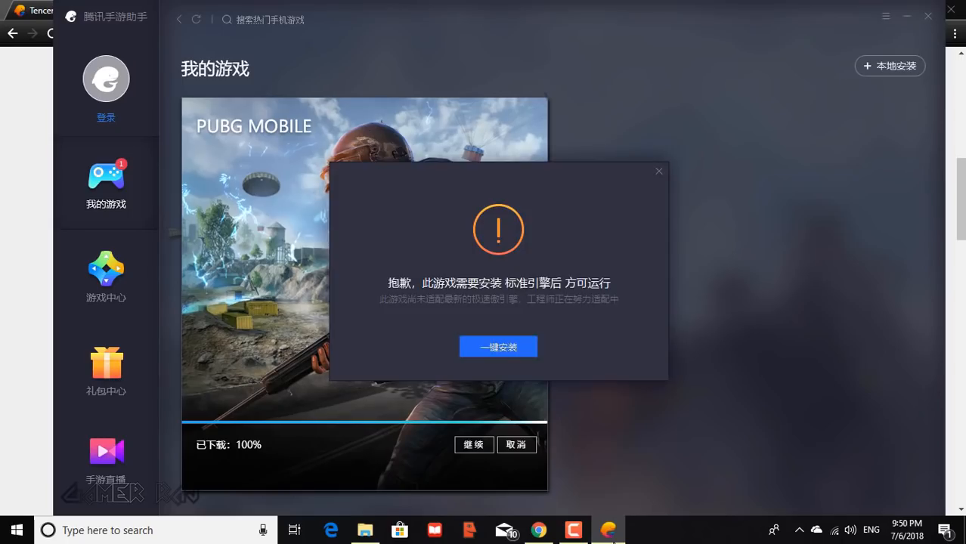
left_click(658, 170)
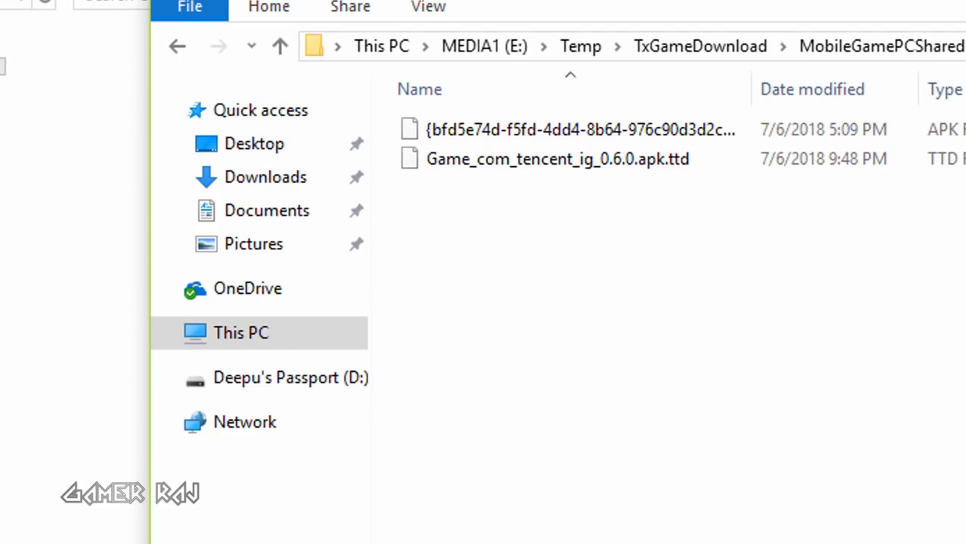
mouse_move(709, 4)
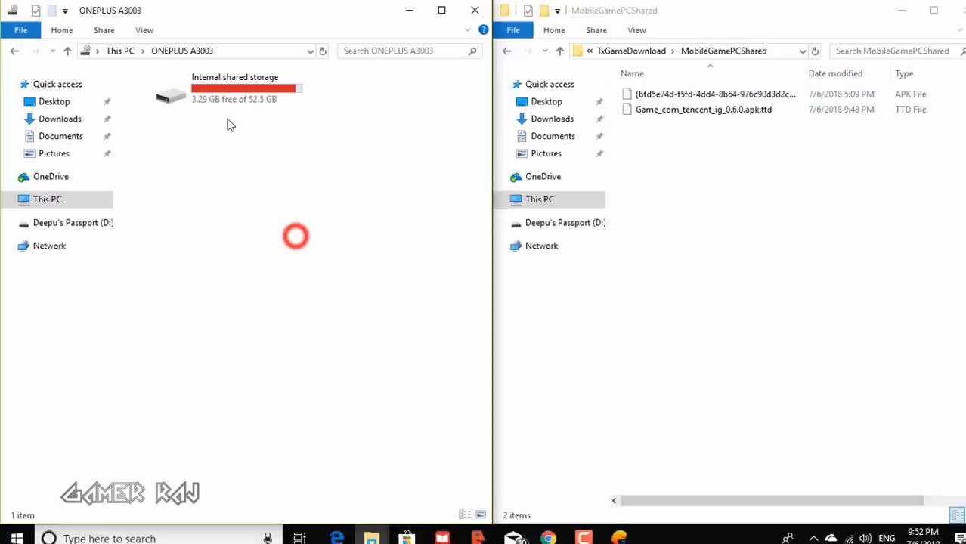
- Copy com.tencent.ig from the phone's Internal shared storage/Android/data into MobileGamePCShared
double_click(234, 90)
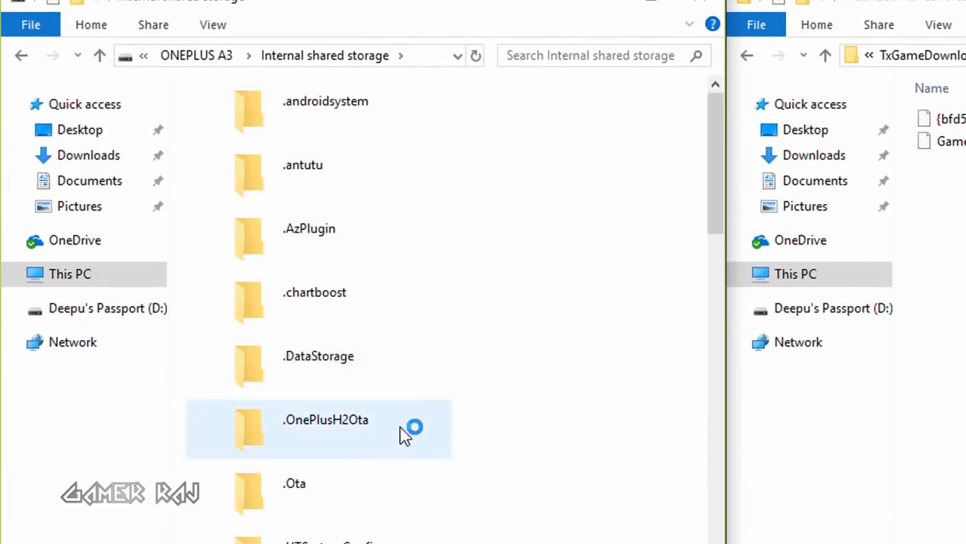
scroll("down", 3)
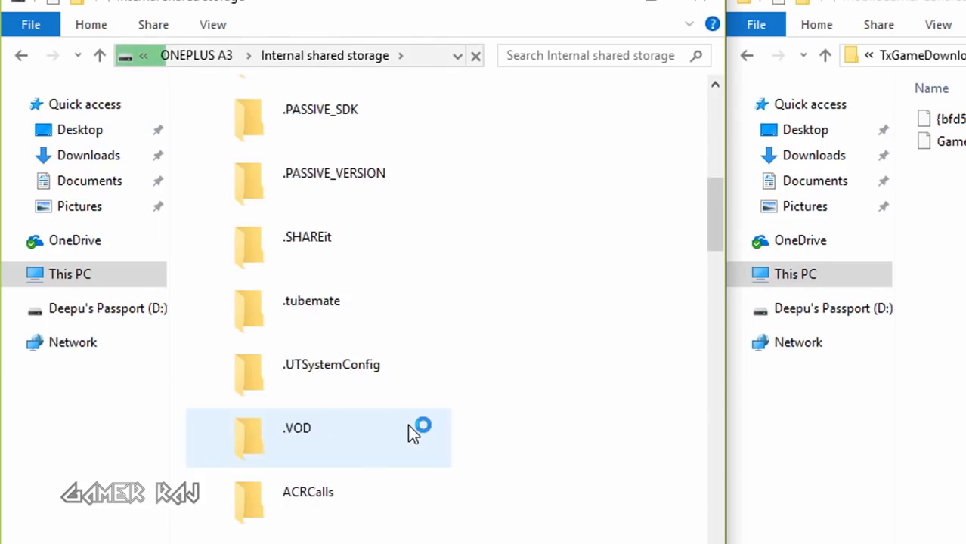
scroll("down", 3)
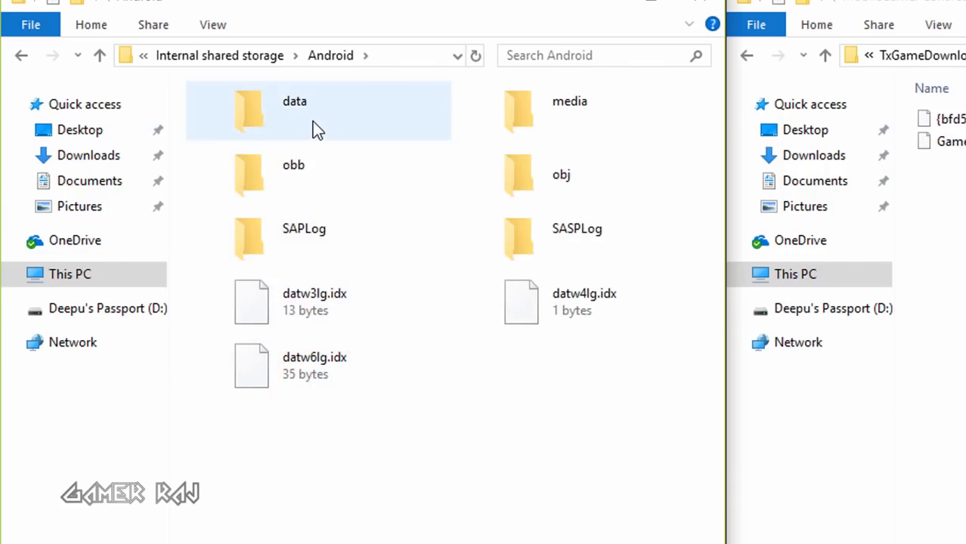
double_click(294, 110)
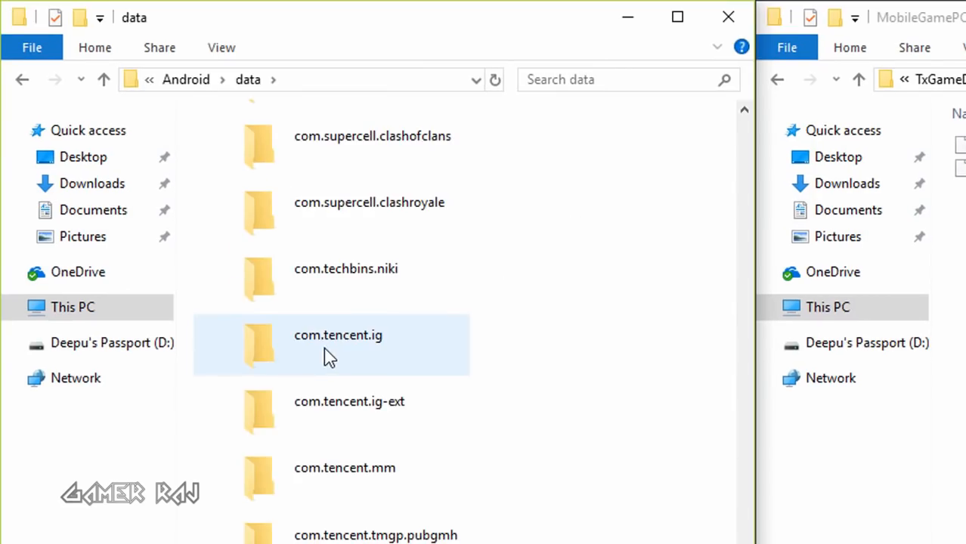
right_click(338, 343)
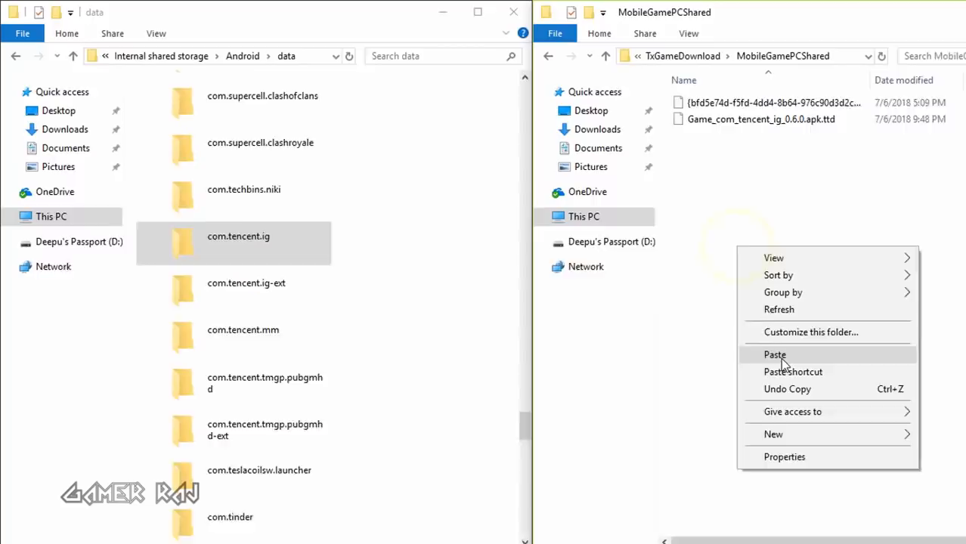
left_click(775, 354)
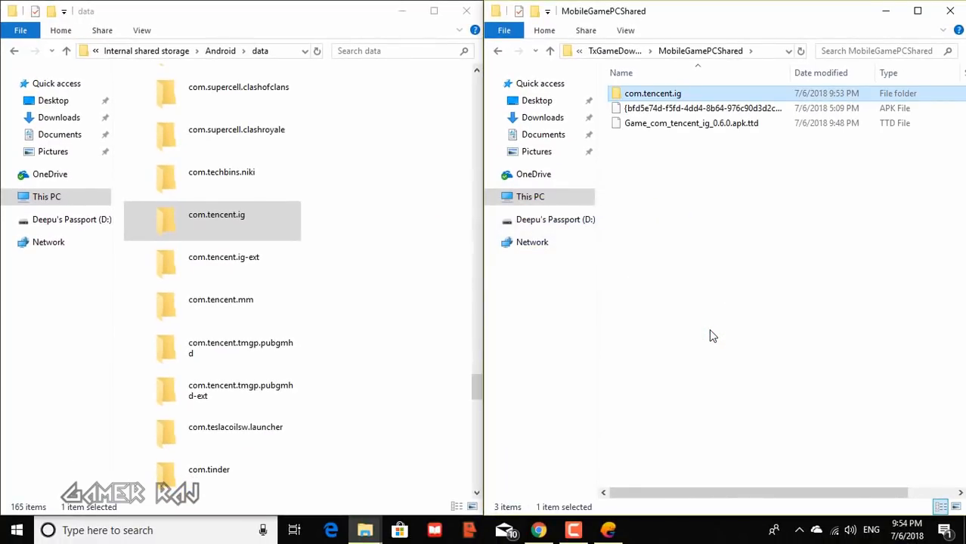
mouse_move(653, 215)
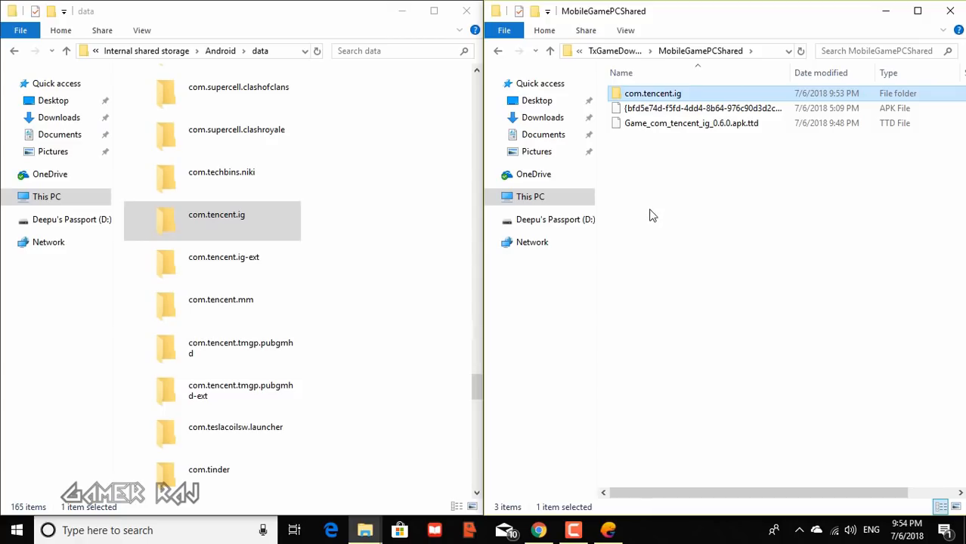
- Create a folder named 'blob' in MobileGamePCShared, then return to the phone's Android folder
right_click(653, 215)
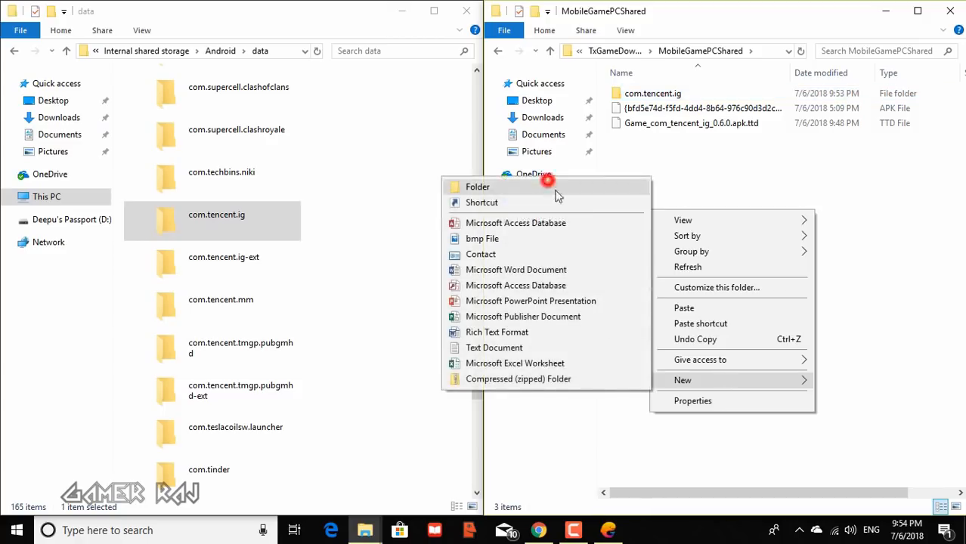
left_click(477, 187)
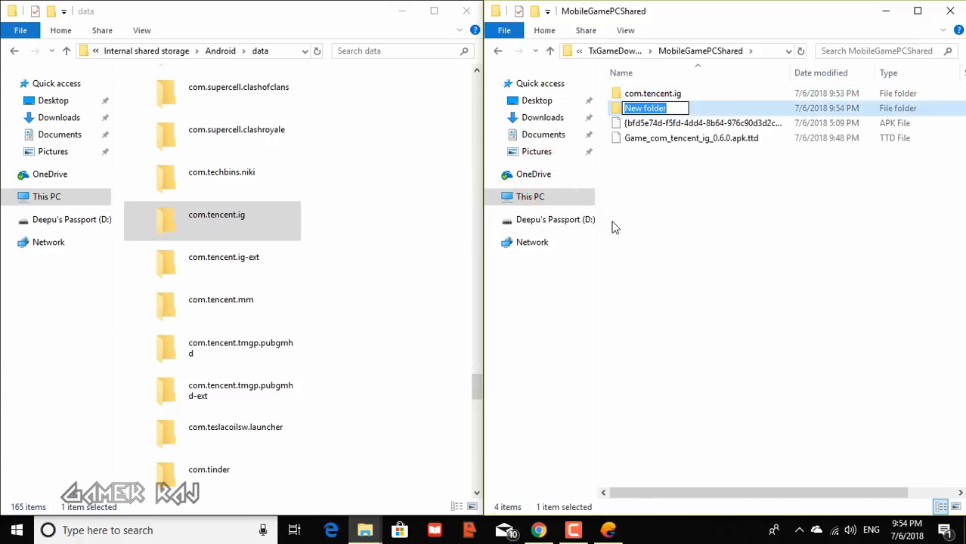
type("blob")
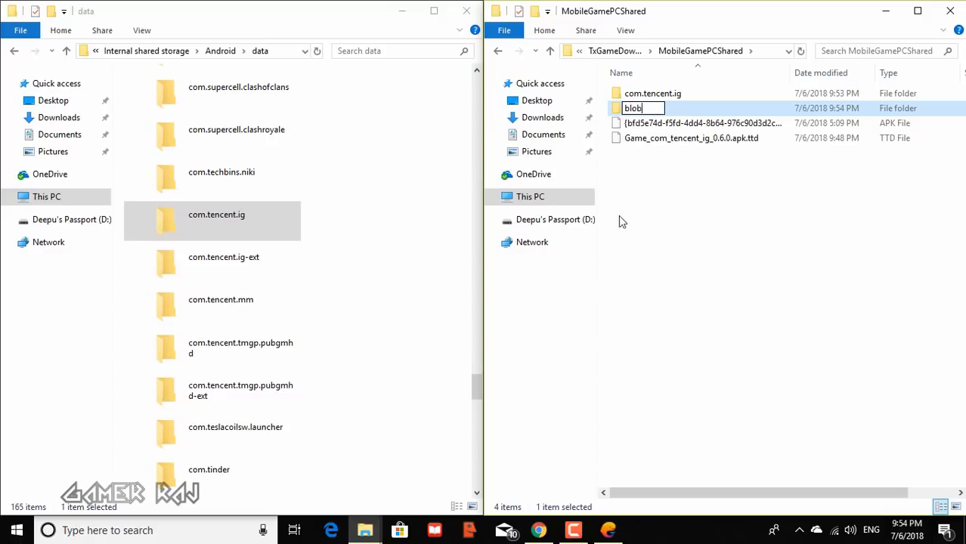
key("Return")
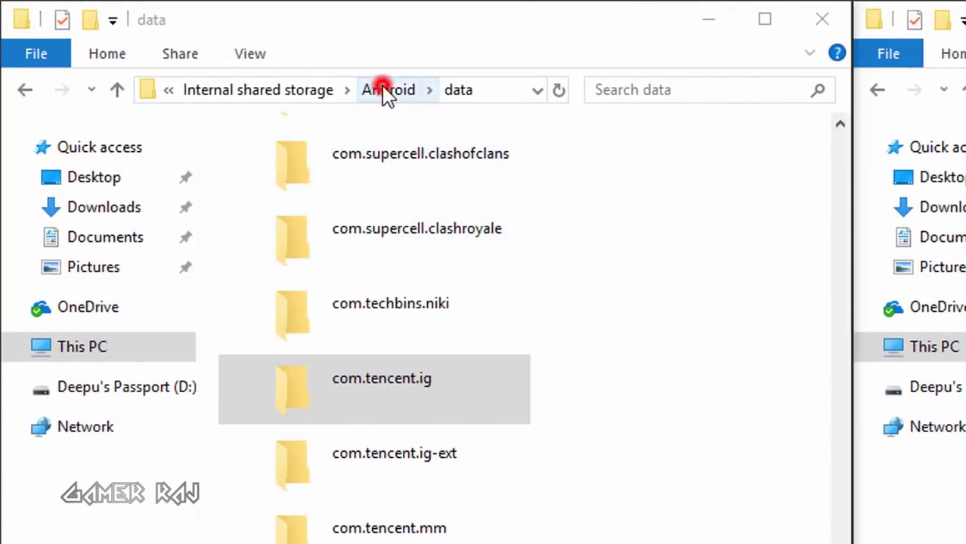
left_click(388, 89)
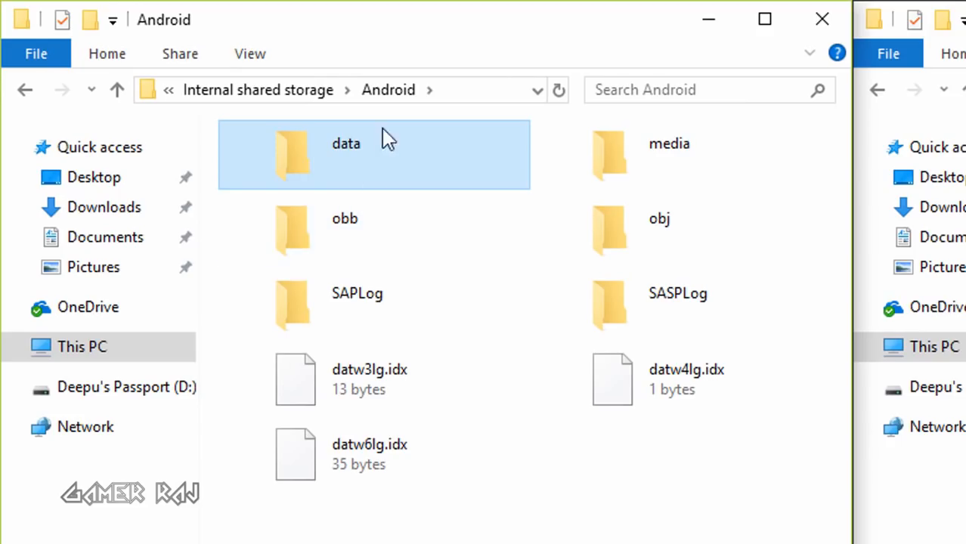
mouse_move(358, 182)
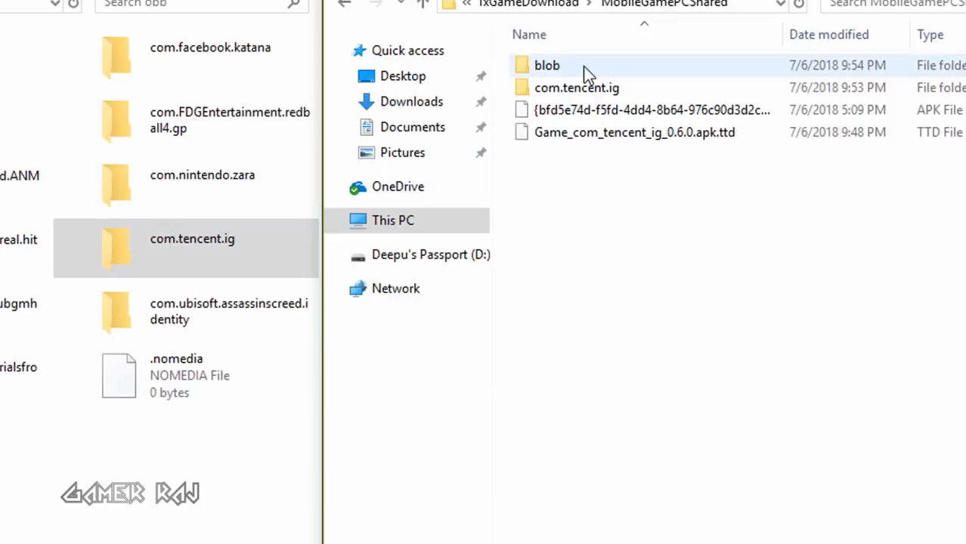
- Paste the copied game data beside PUBG MOBILE.apk in MobileGamePCShared
double_click(546, 65)
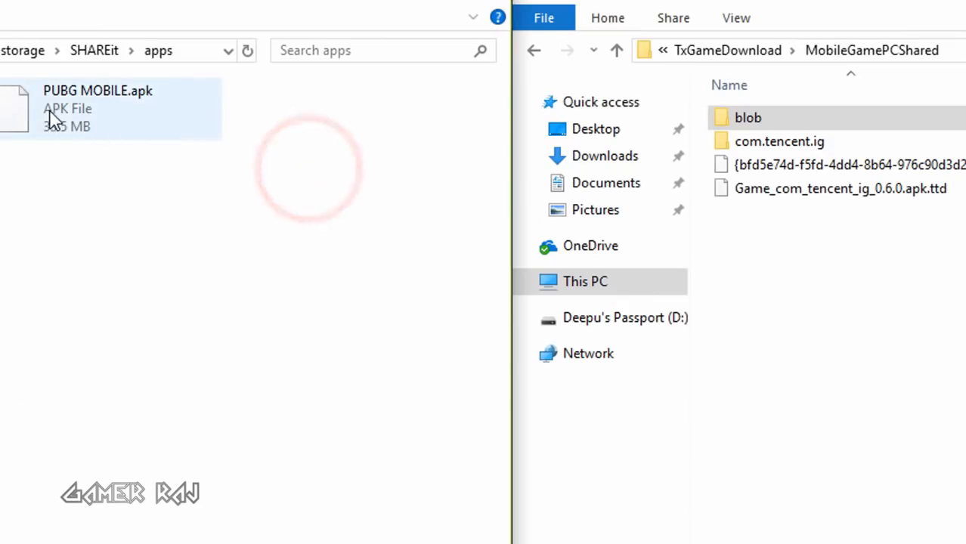
right_click(98, 108)
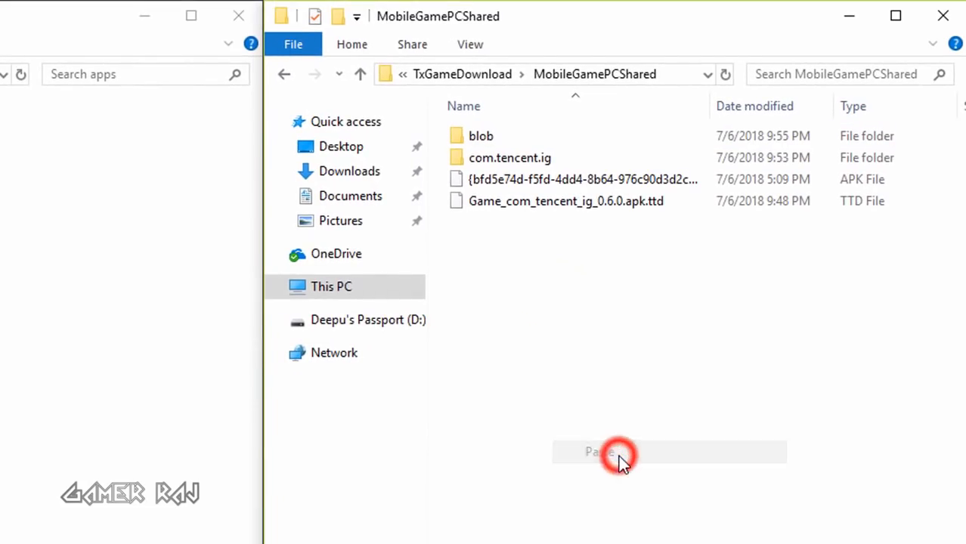
left_click(597, 452)
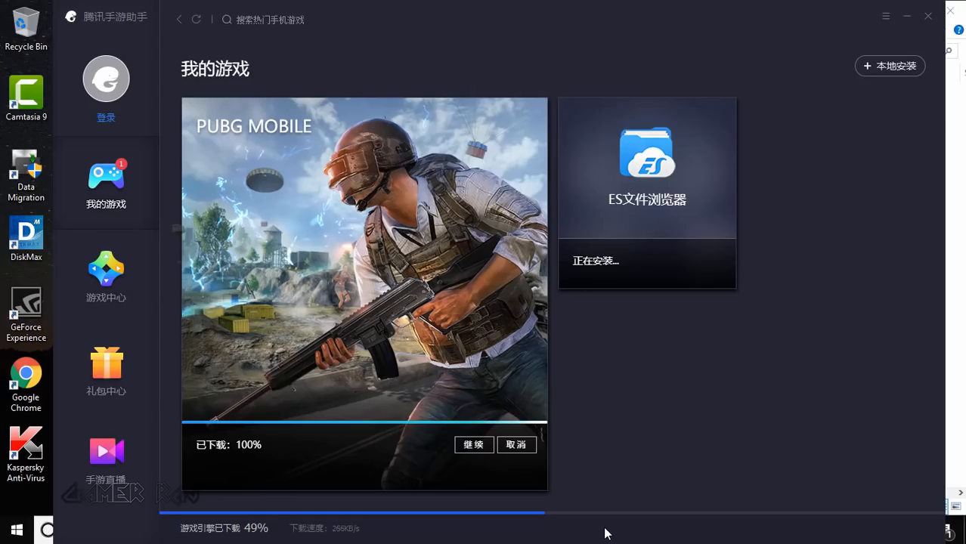
- Launch ES文件浏览器, enable the Root工具箱 toggle, and show the root directory
left_click(473, 445)
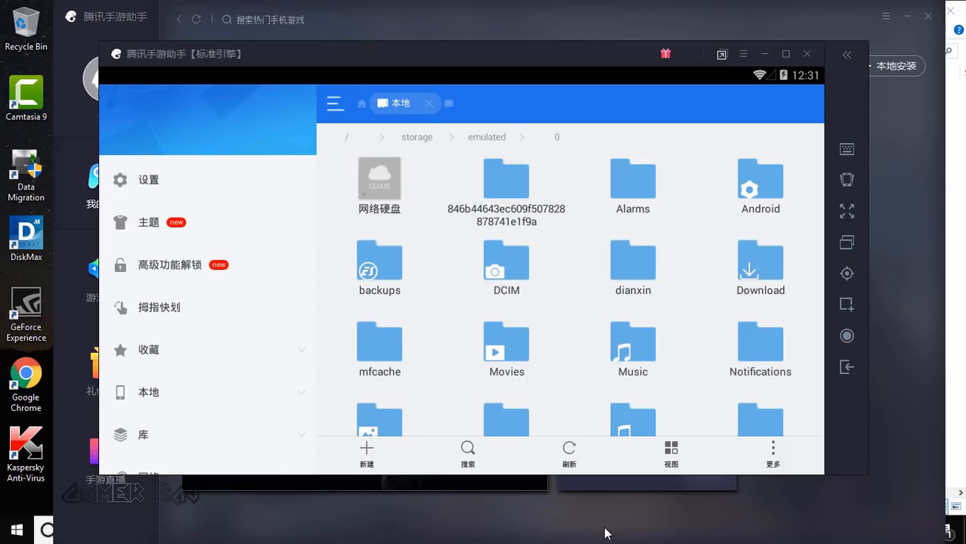
scroll("down", 3)
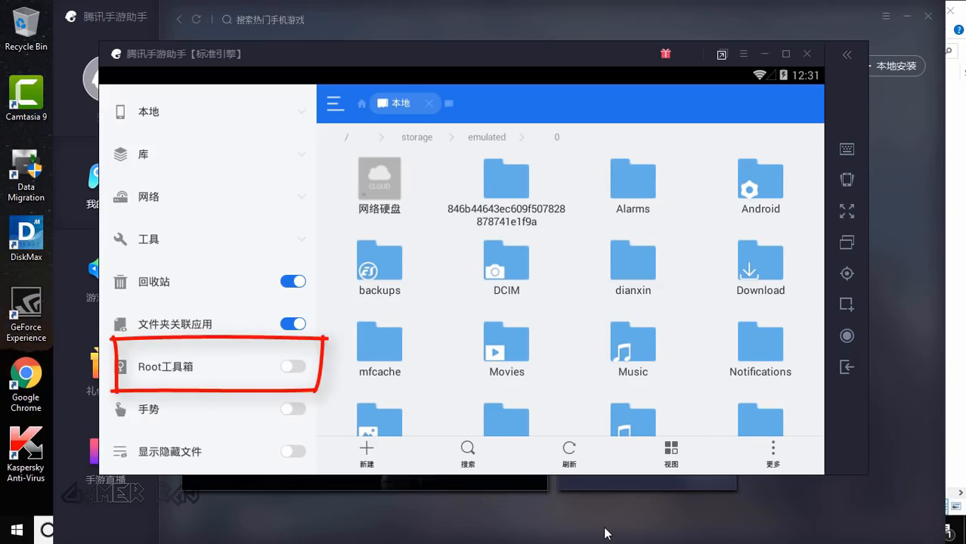
left_click(293, 366)
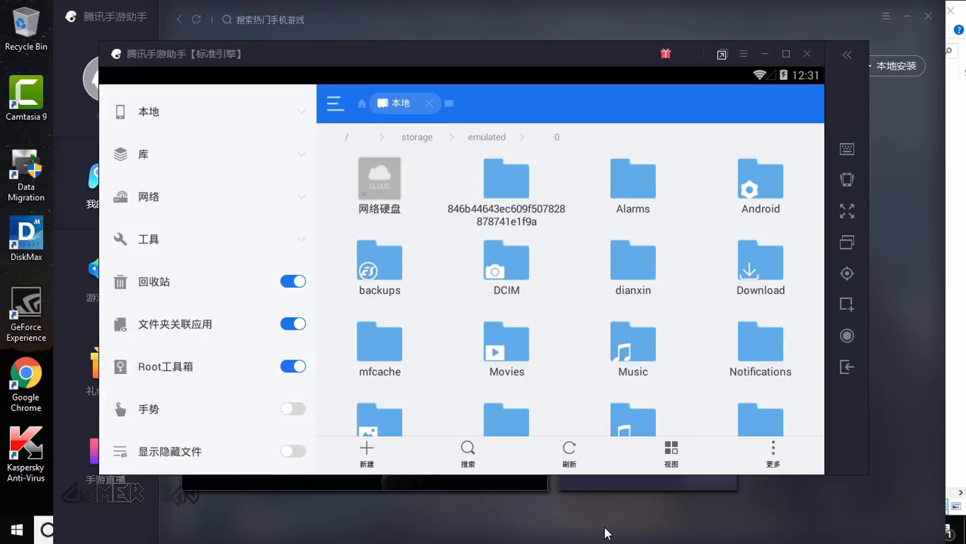
left_click(346, 137)
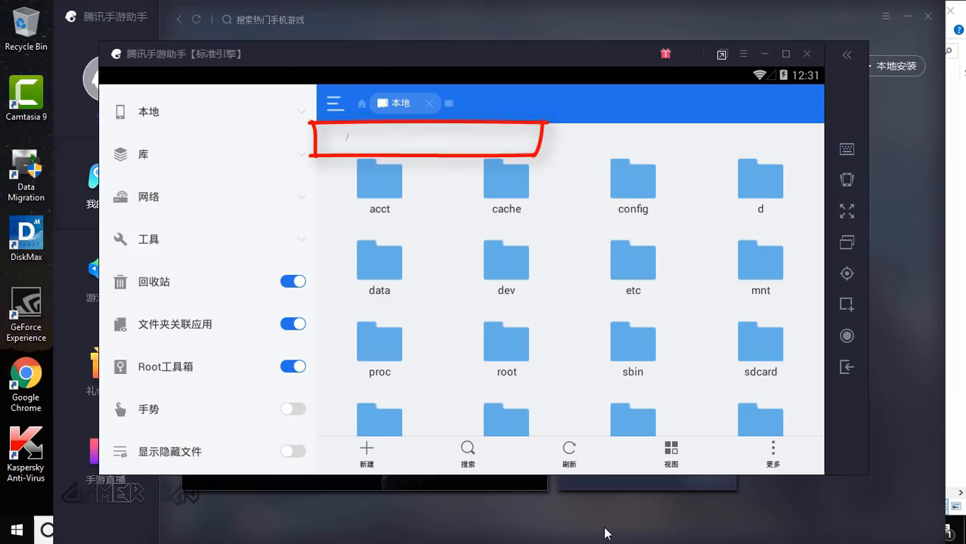
- Copy com.tencent.ig from /data/share1 and open the sdcard's Android folder
scroll("down", 3)
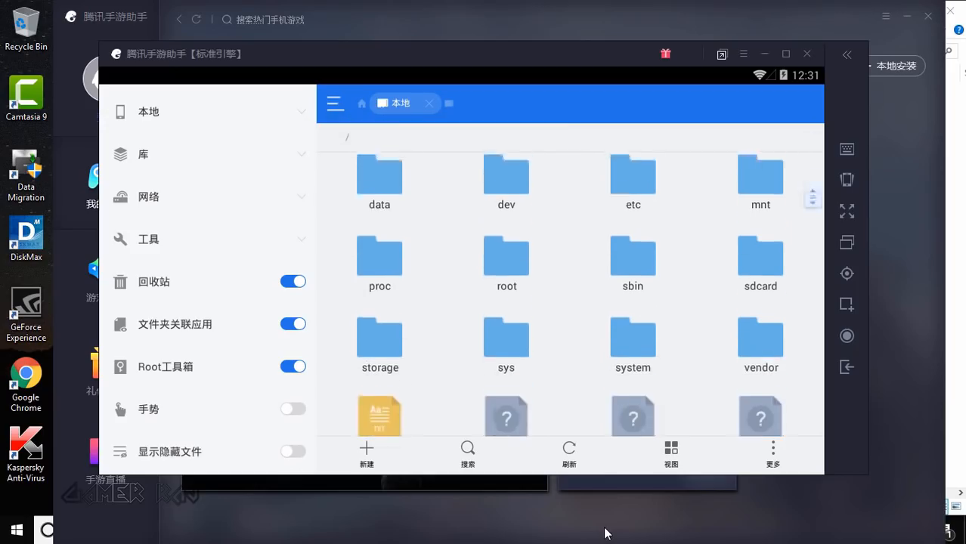
scroll("up", 3)
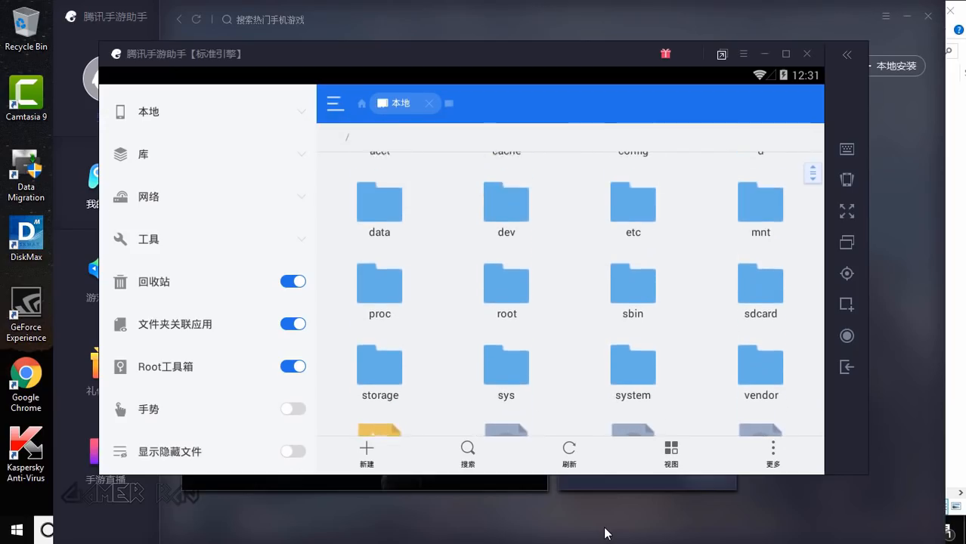
double_click(379, 201)
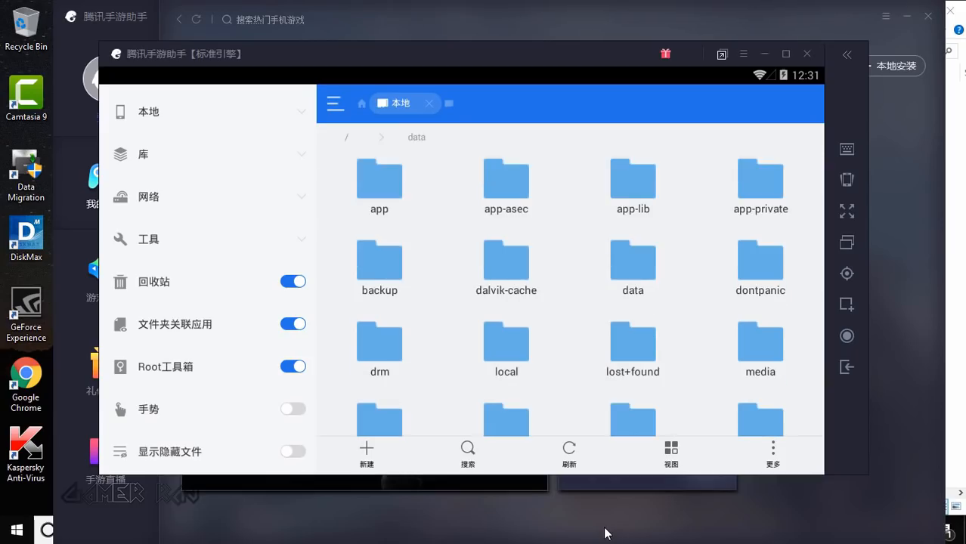
scroll("down", 3)
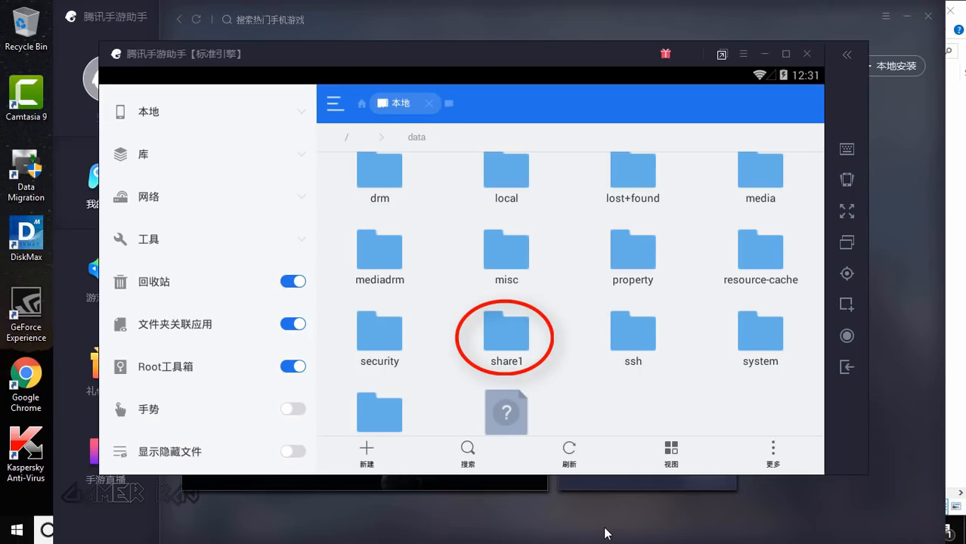
double_click(506, 332)
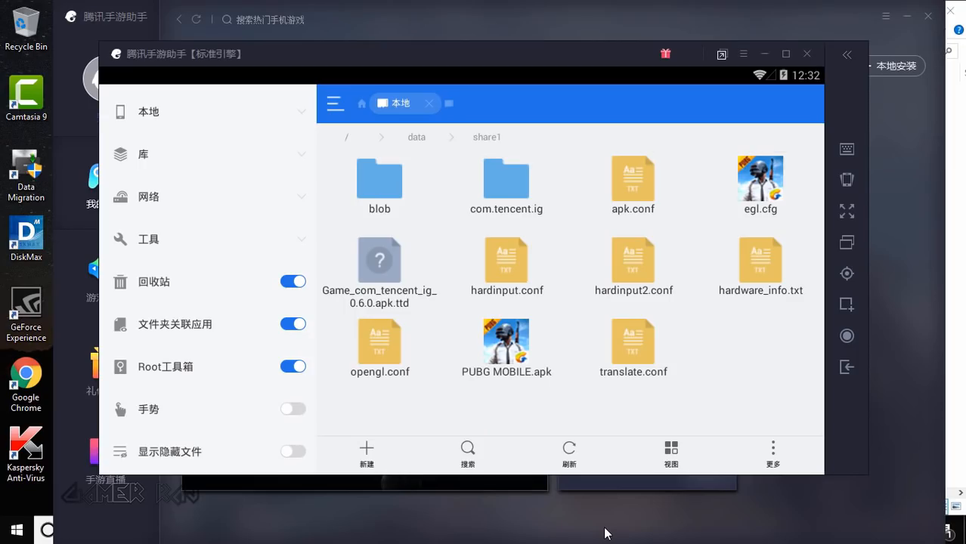
left_click(506, 185)
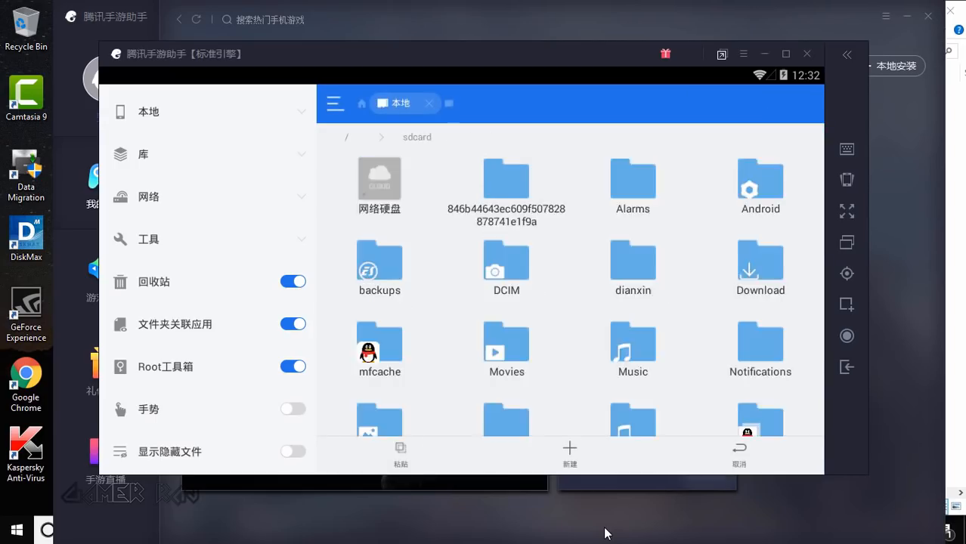
double_click(760, 179)
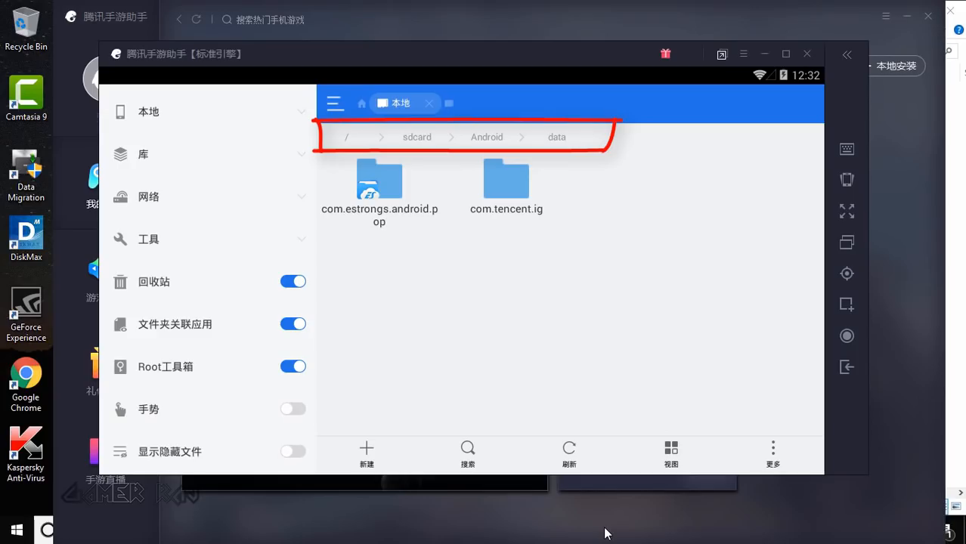
- Copy com.tencent.ig from /data/share1/blob, then head back toward sdcard/Android
left_click(347, 137)
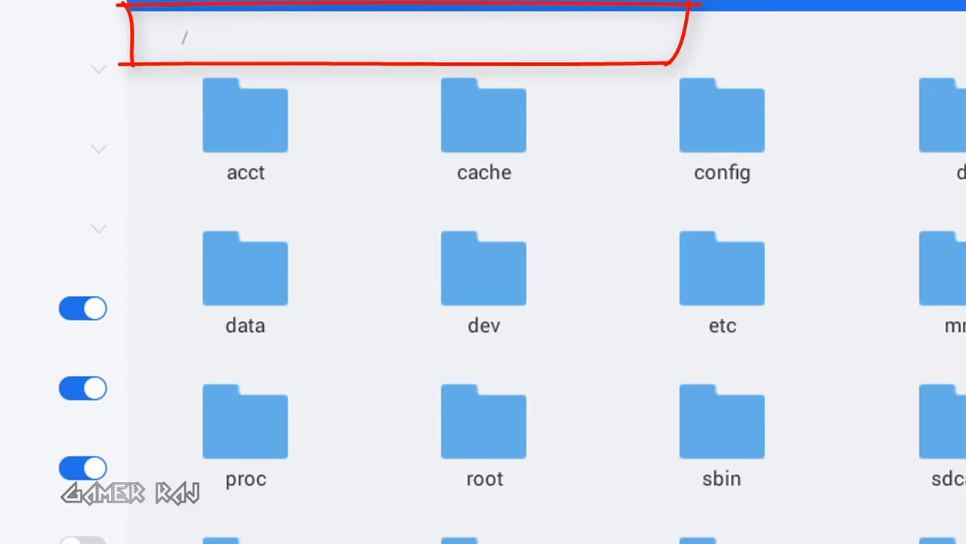
double_click(245, 268)
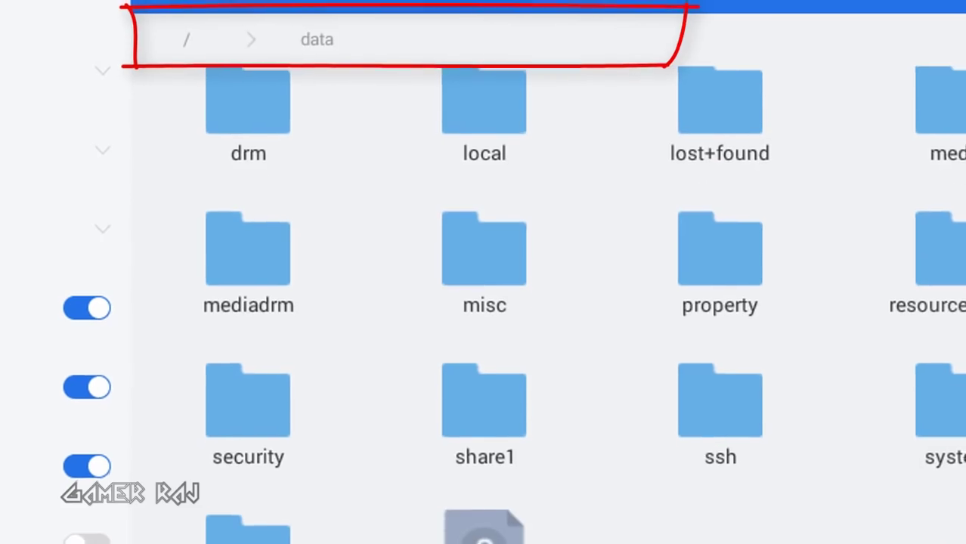
double_click(484, 399)
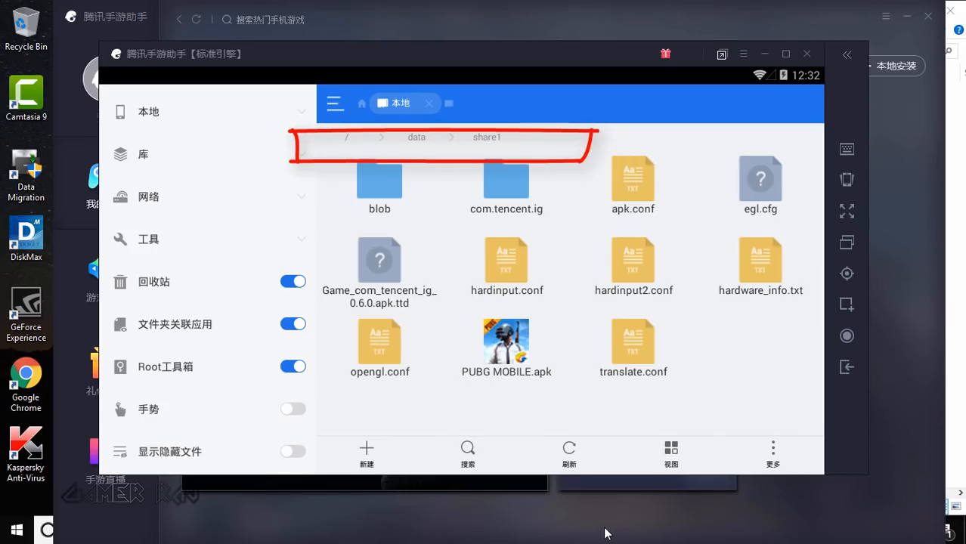
double_click(379, 180)
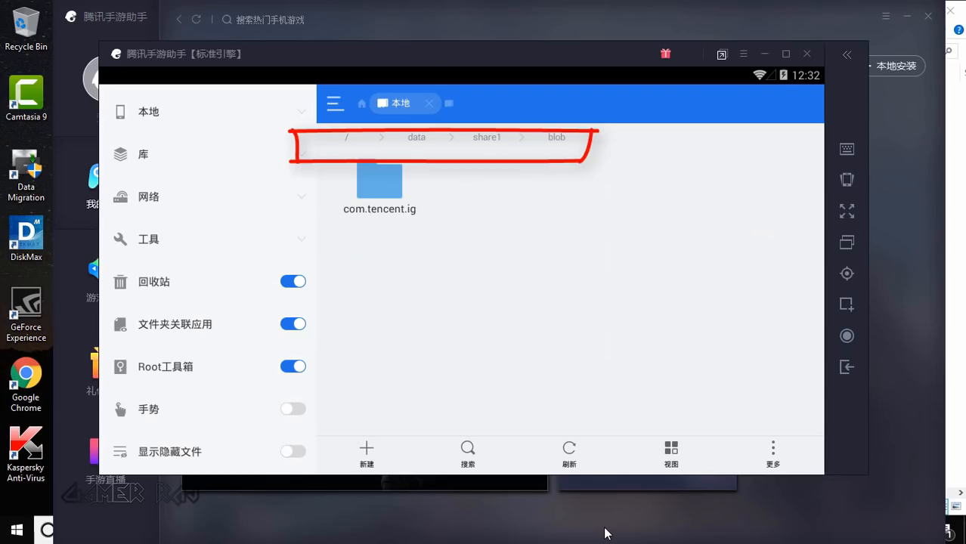
left_click(380, 180)
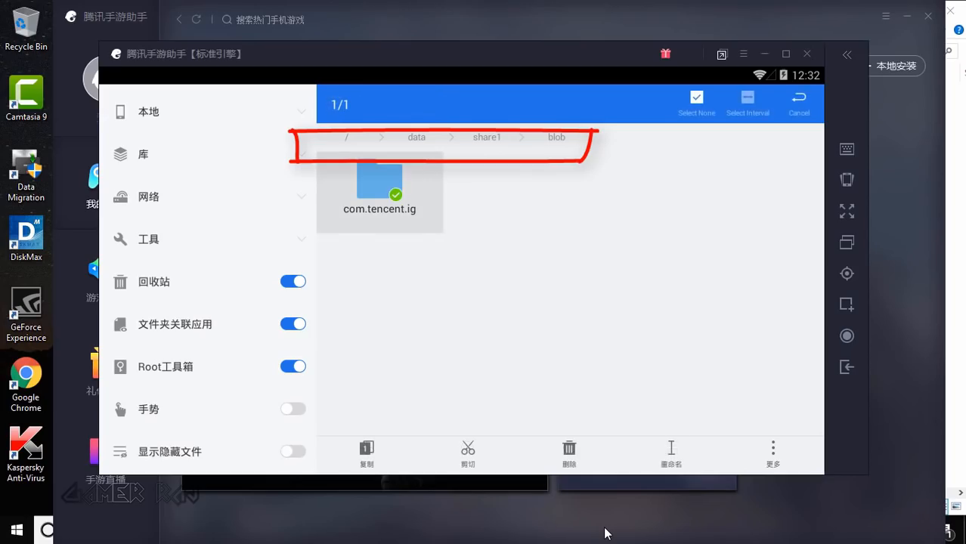
left_click(798, 102)
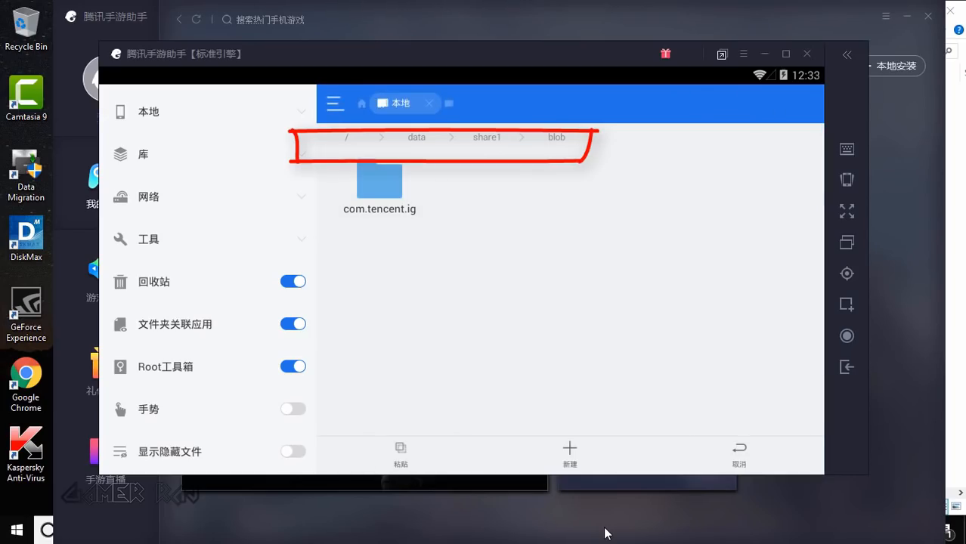
left_click(346, 137)
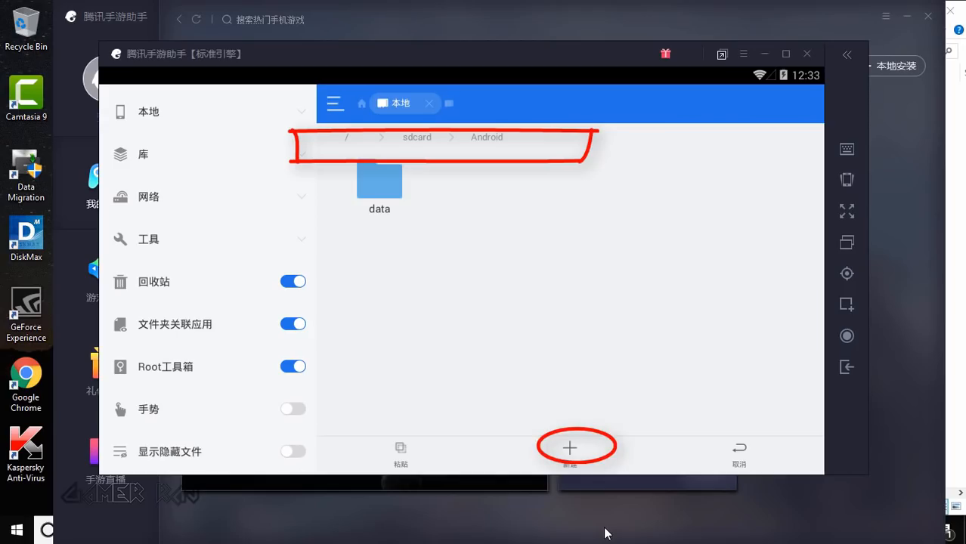
- Create an obb folder in /sdcard/Android, paste com.tencent.ig into it, and return to root
left_click(569, 446)
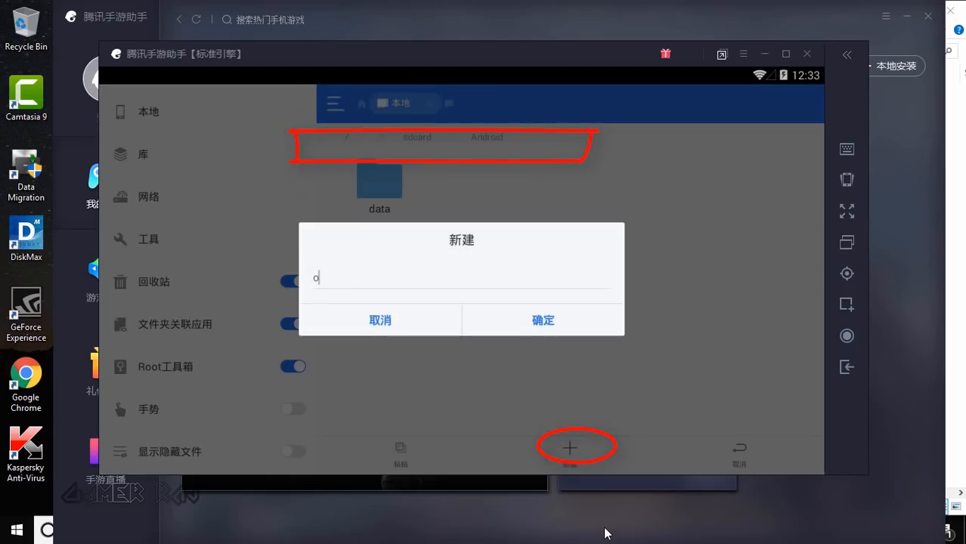
type("bb")
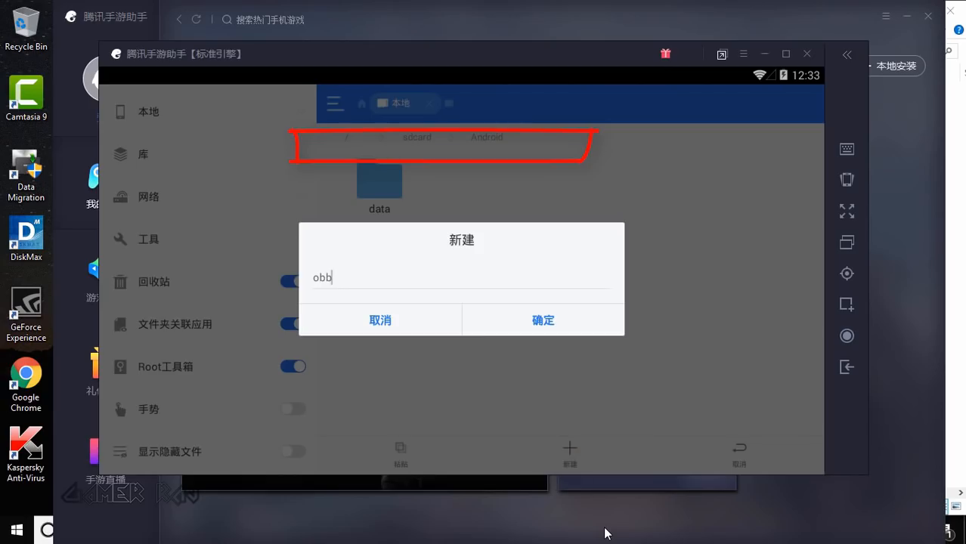
left_click(543, 319)
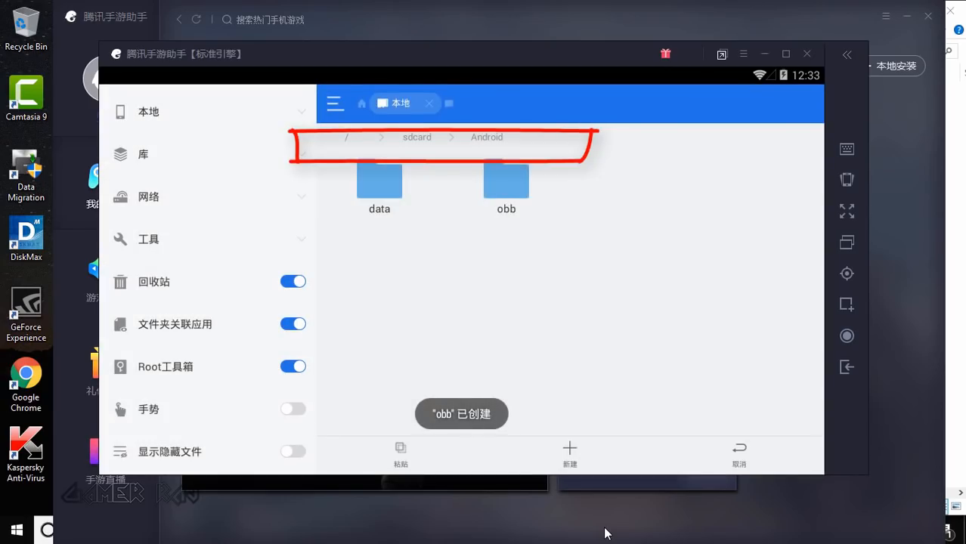
double_click(506, 180)
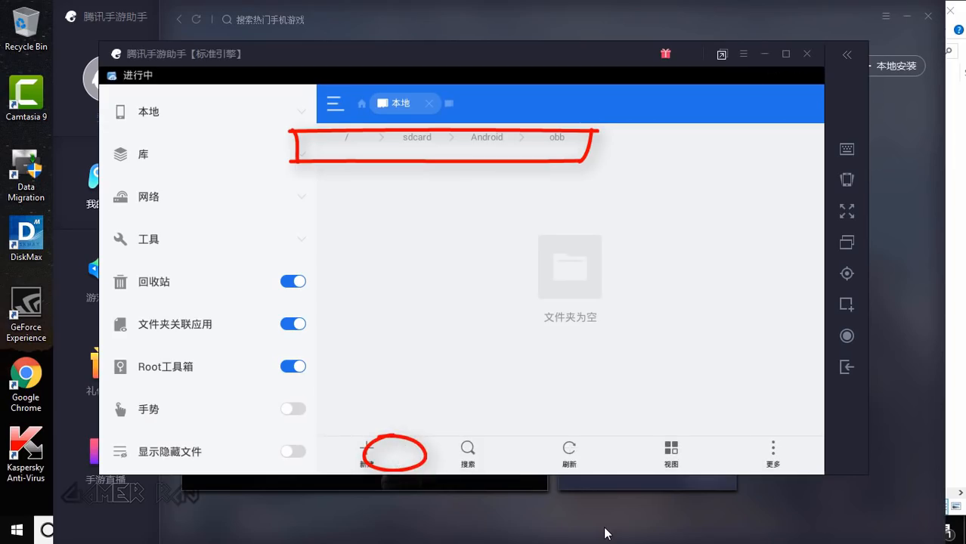
left_click(393, 453)
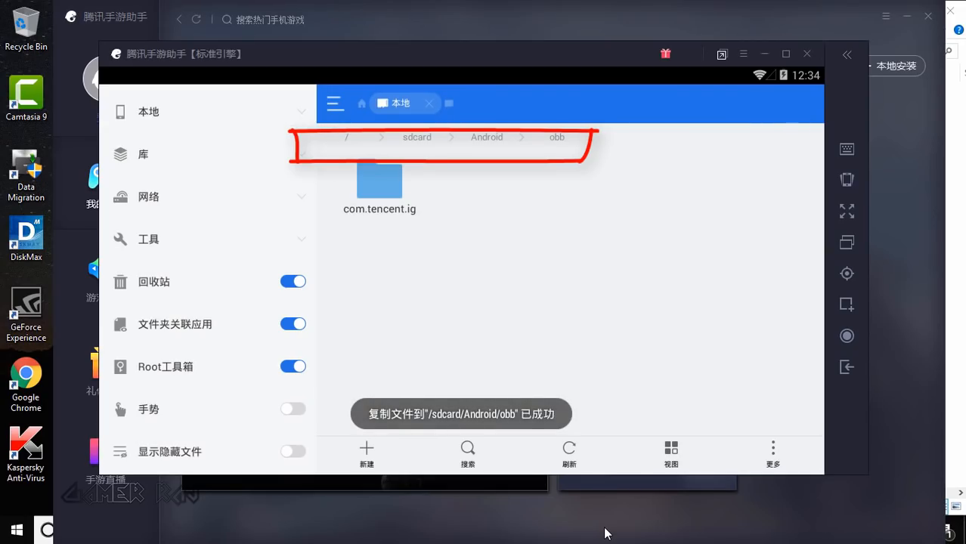
left_click(346, 137)
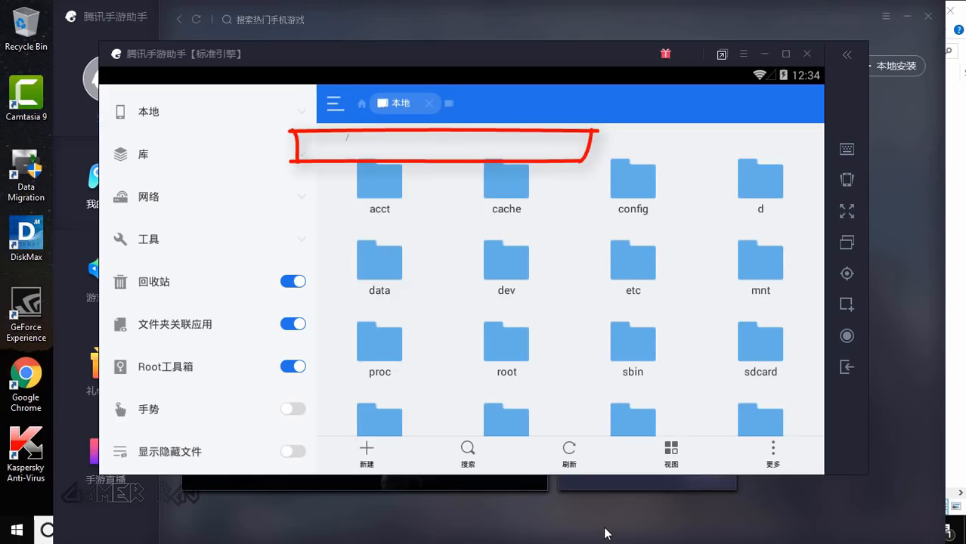
- Install PUBG MOBILE.apk from data/share1, allowing the installer just once and accepting permissions
double_click(379, 259)
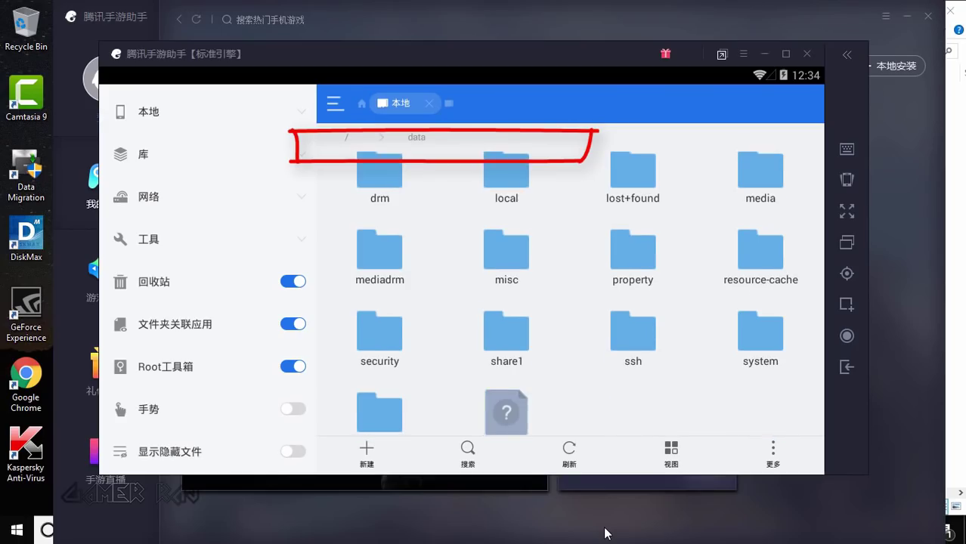
double_click(506, 332)
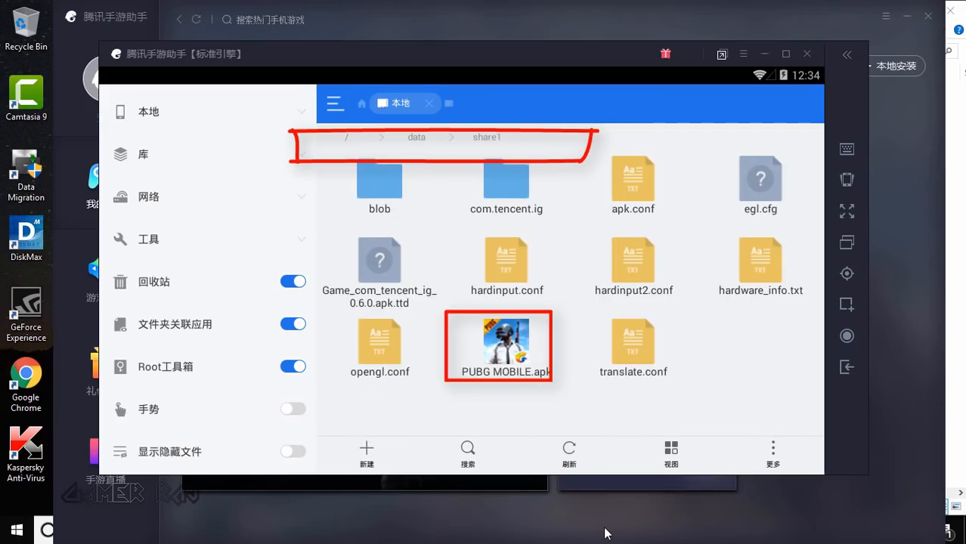
double_click(504, 346)
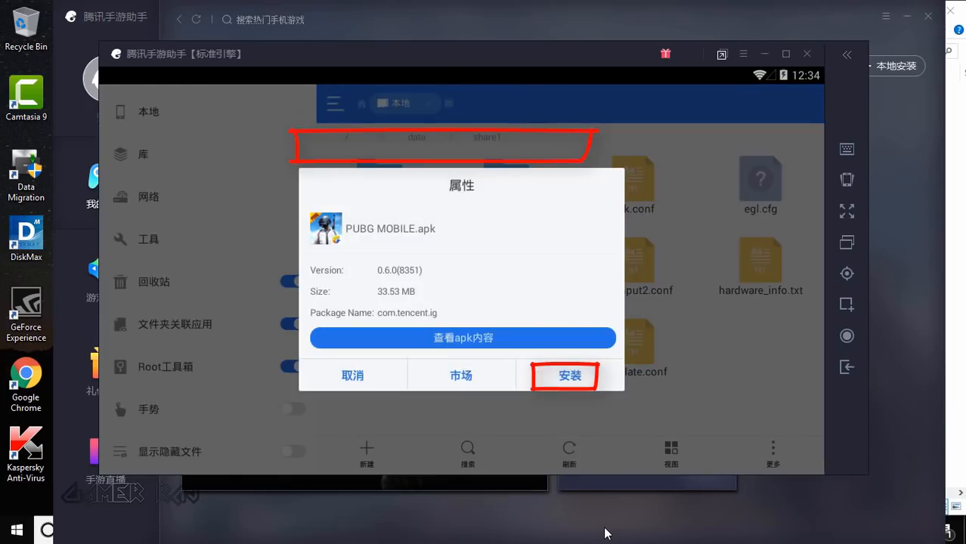
left_click(569, 376)
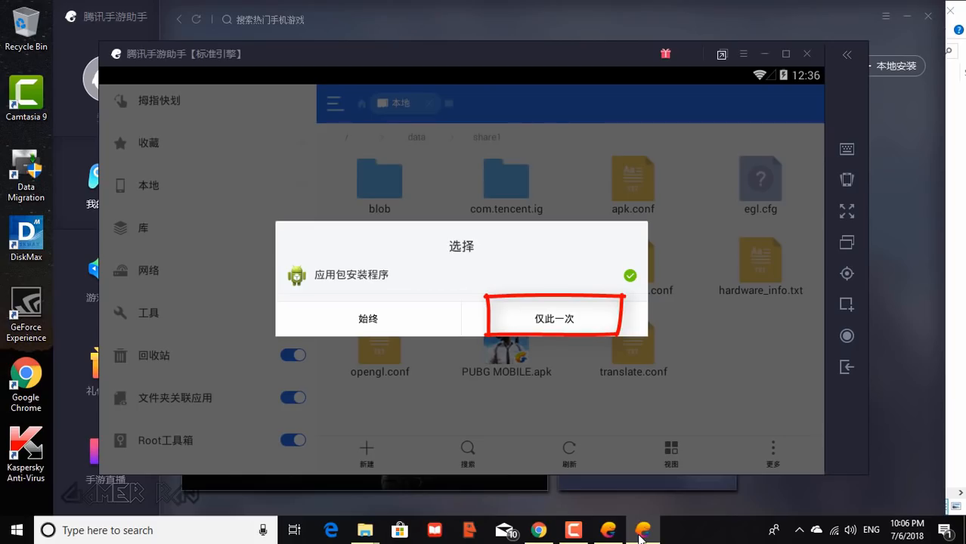
left_click(554, 318)
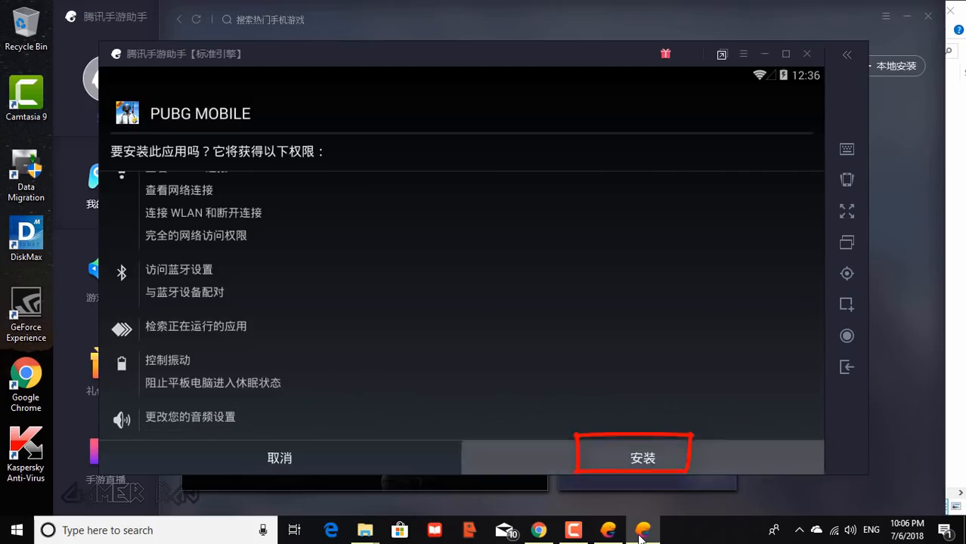
left_click(642, 458)
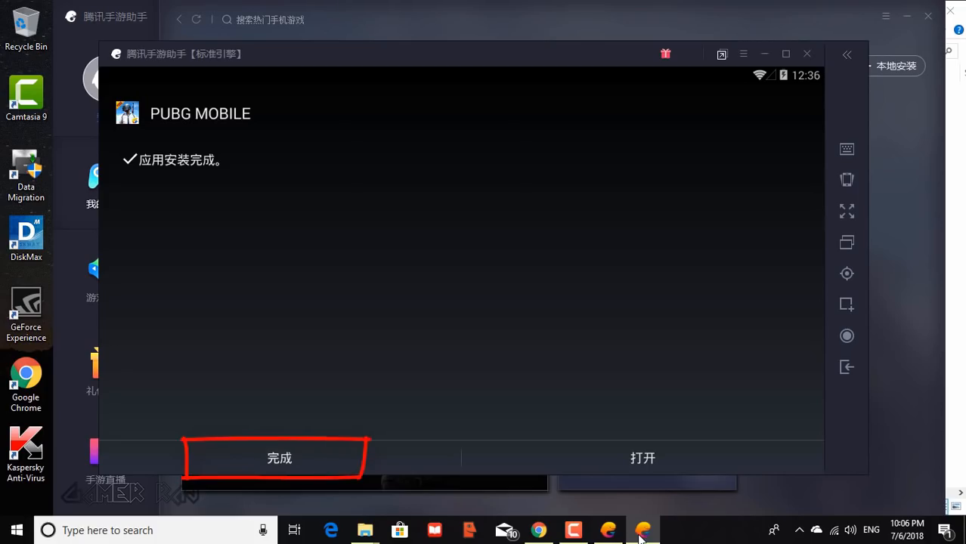
left_click(279, 458)
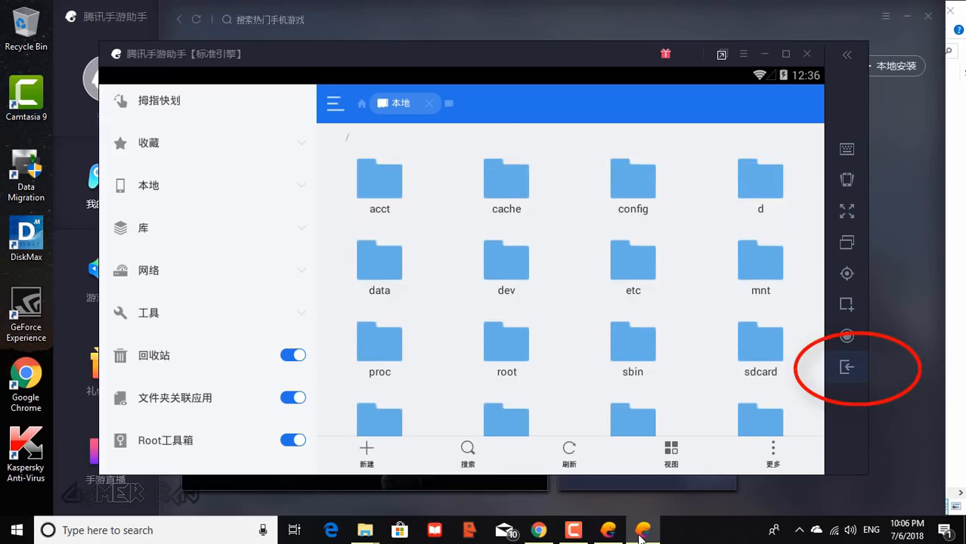
- Exit the file browser, answer the DirectX+ engine prompt, and launch PUBG MOBILE from My Games
left_click(368, 103)
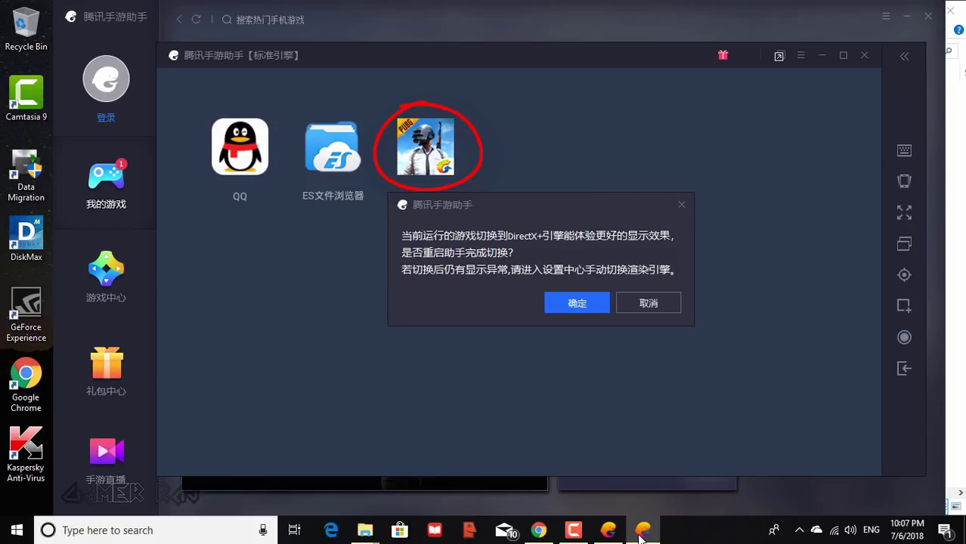
left_click(577, 303)
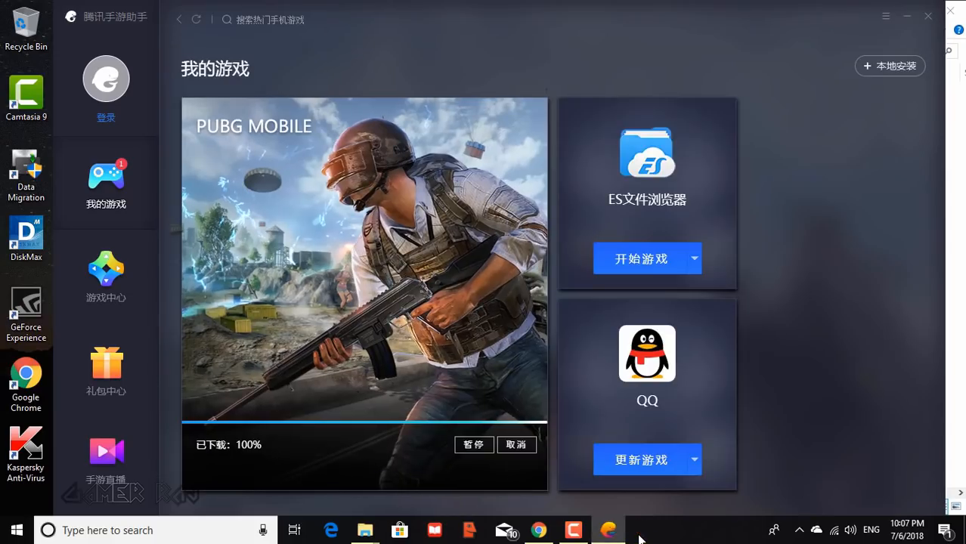
left_click(641, 259)
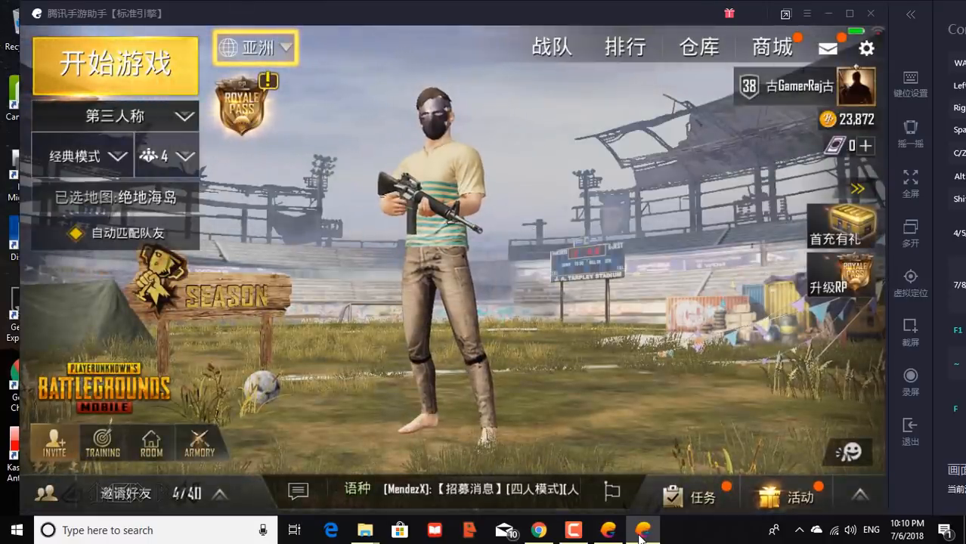
- Open PUBG MOBILE's settings from the lobby and go to 语言设置 (language settings)
left_click(867, 48)
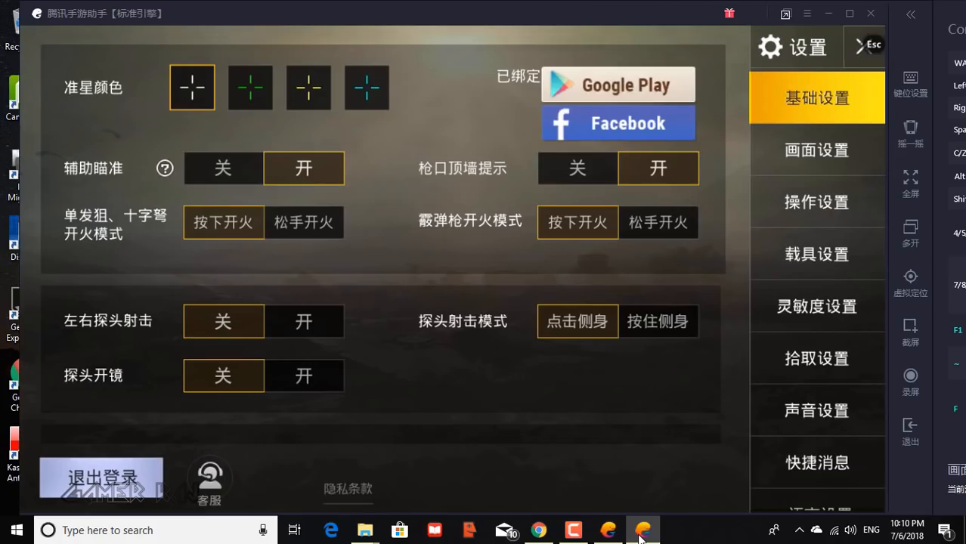
scroll("down", 3)
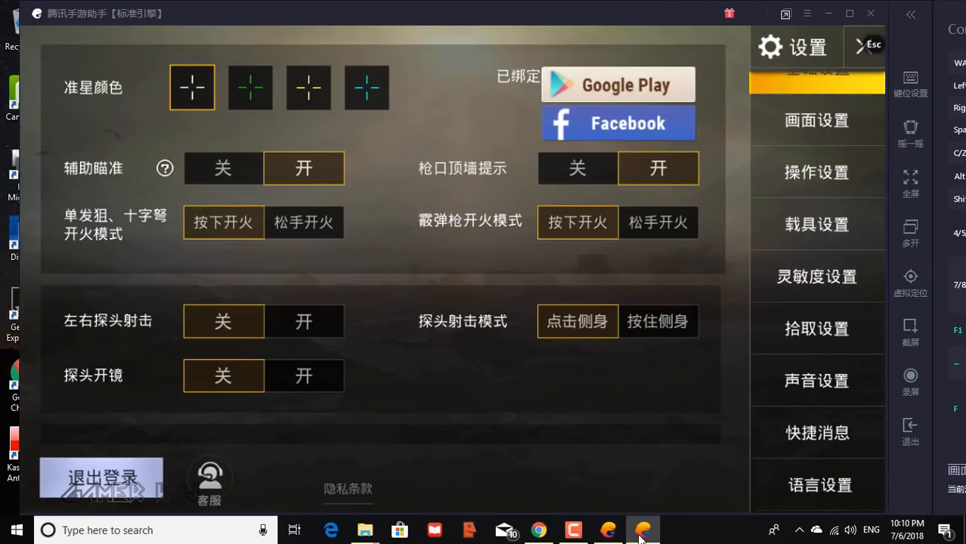
left_click(817, 484)
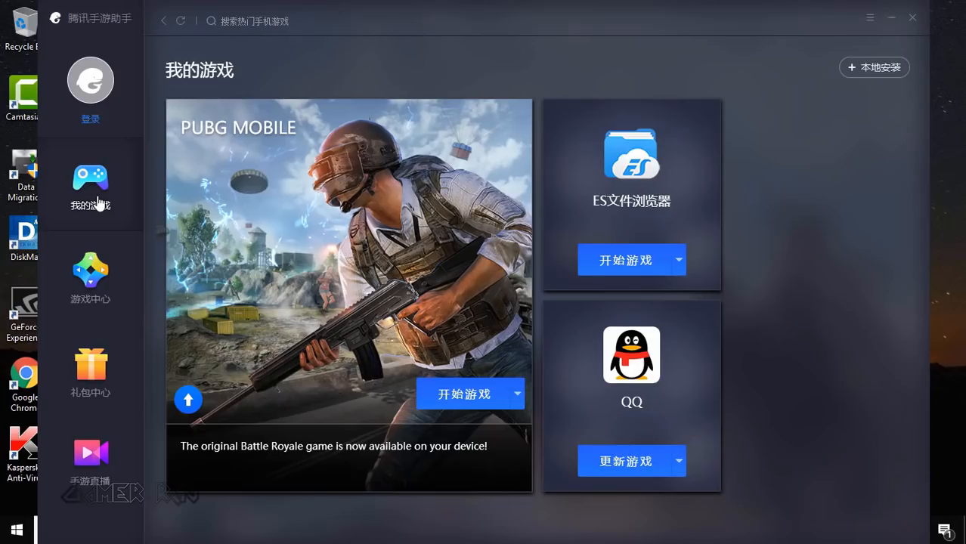
- Set English as the interface language in the 设置中心 settings center
left_click(869, 18)
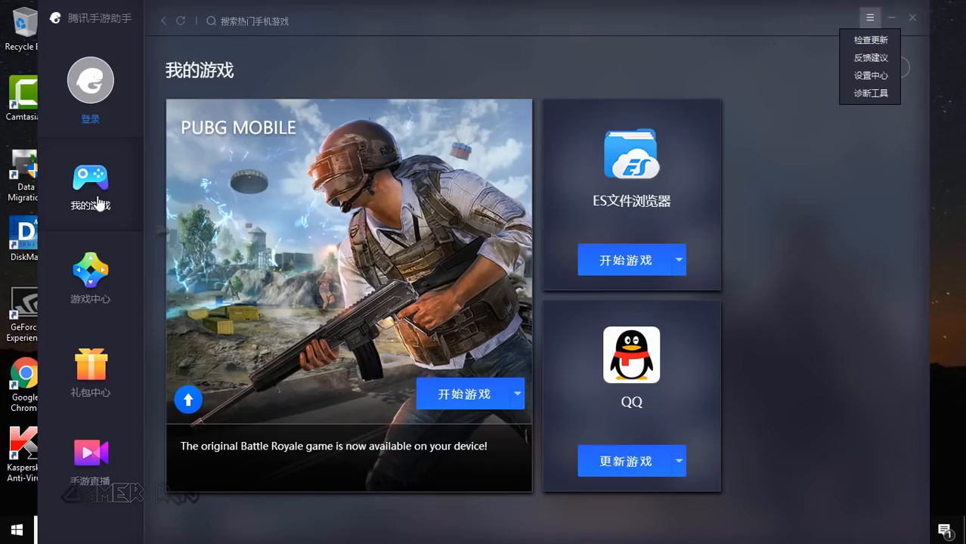
mouse_move(870, 75)
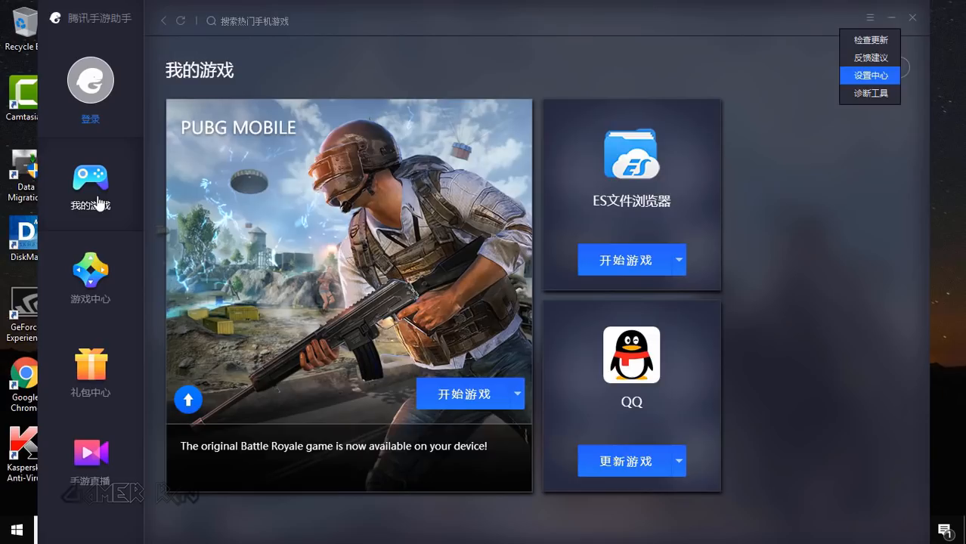
left_click(870, 75)
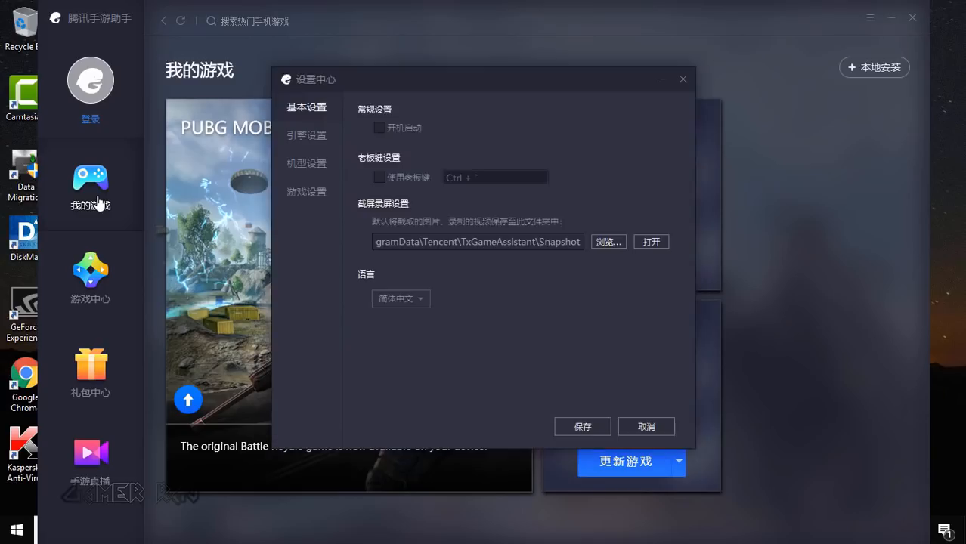
left_click(400, 298)
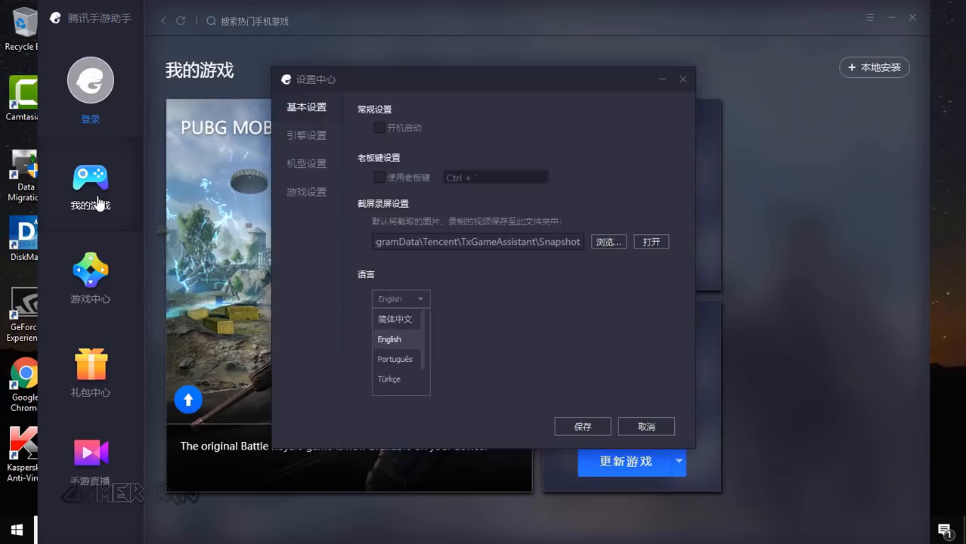
left_click(817, 505)
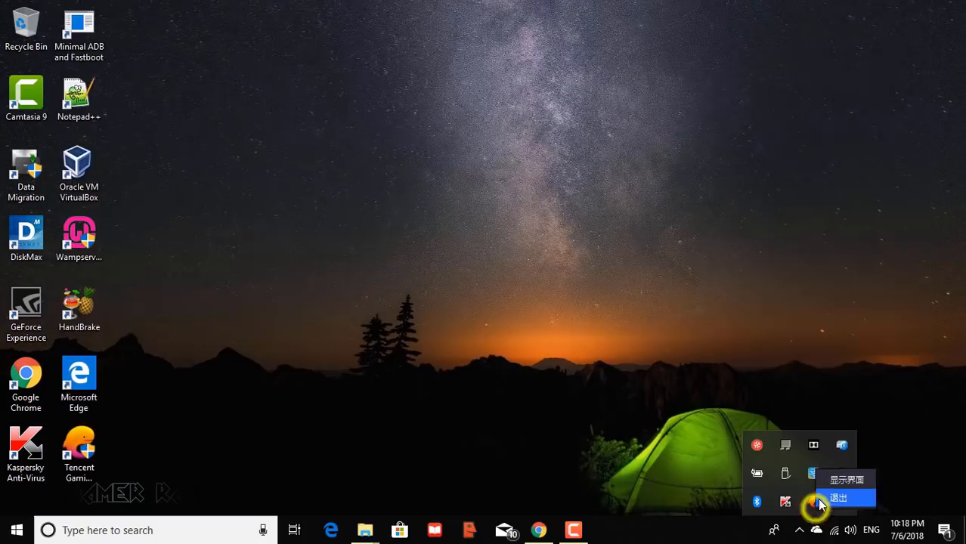
- Quit Tencent Gaming Buddy from the tray and relaunch it from the desktop shortcut
left_click(838, 498)
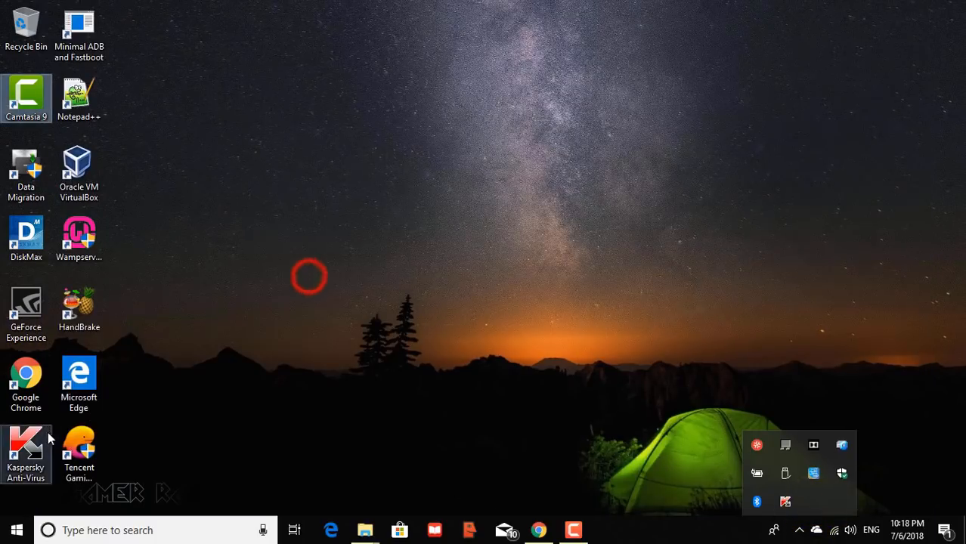
mouse_move(79, 450)
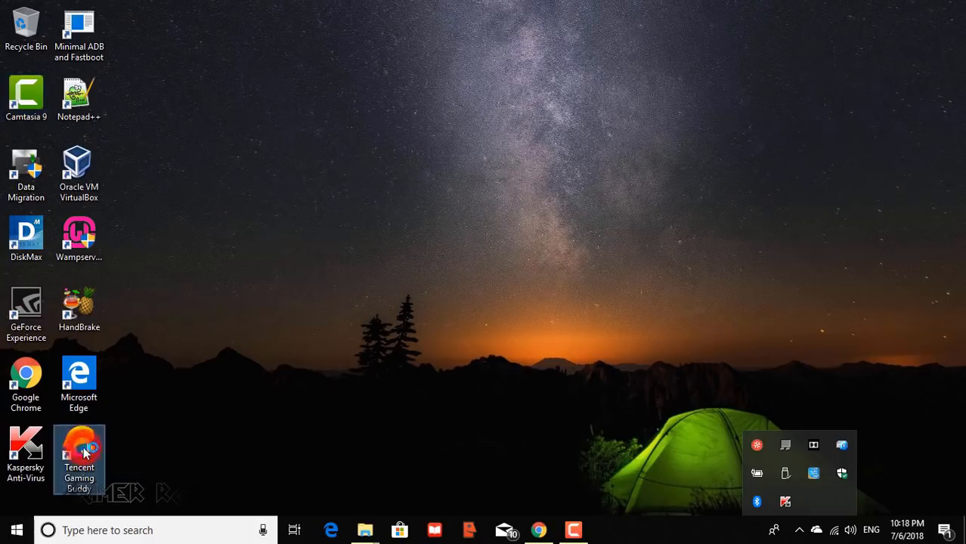
double_click(79, 454)
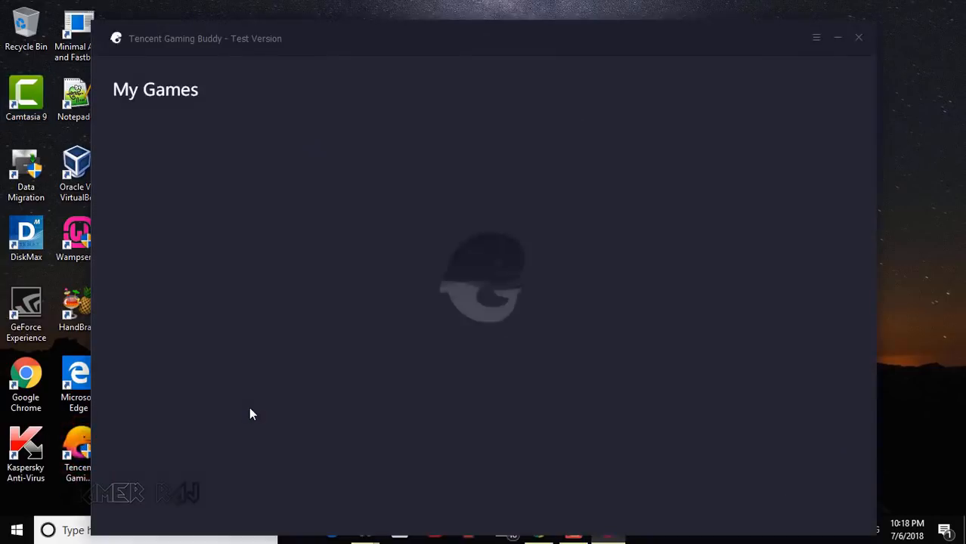